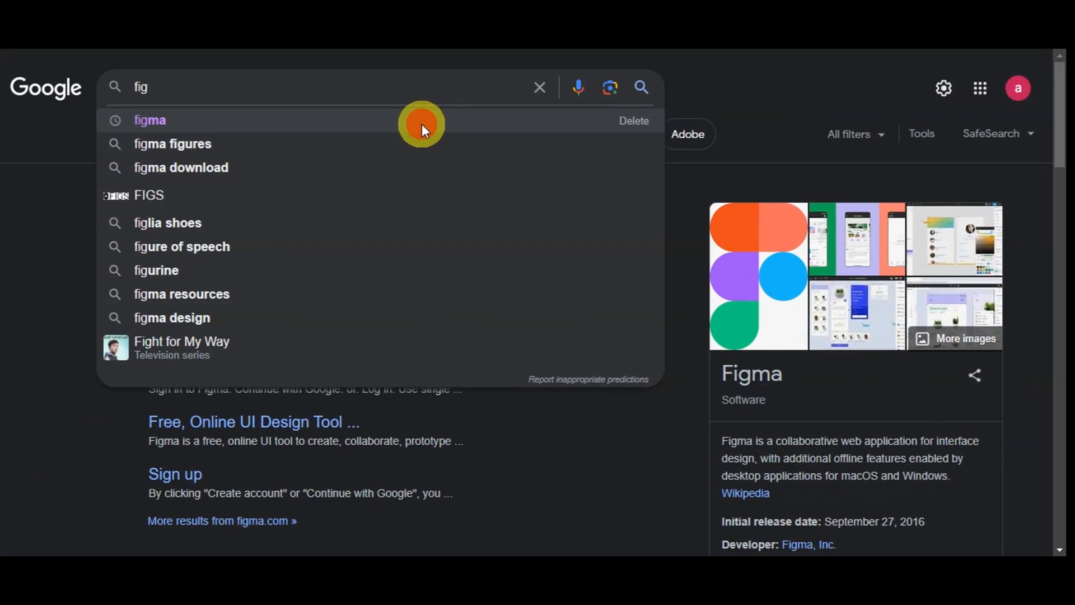
Search Google for 'figma' and open the official Figma website result.
left_click(149, 120)
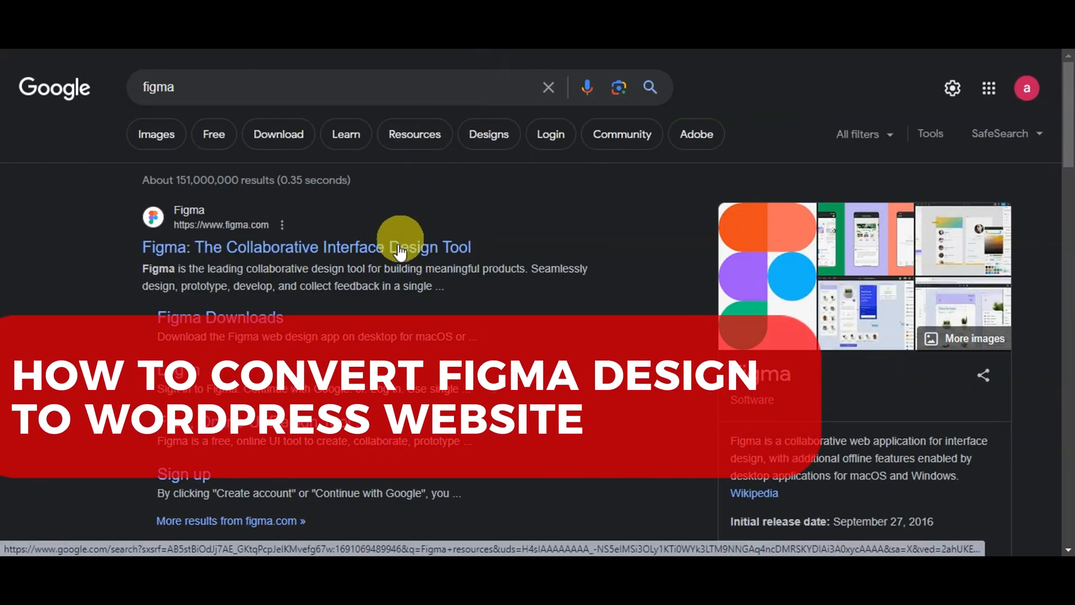
left_click(306, 247)
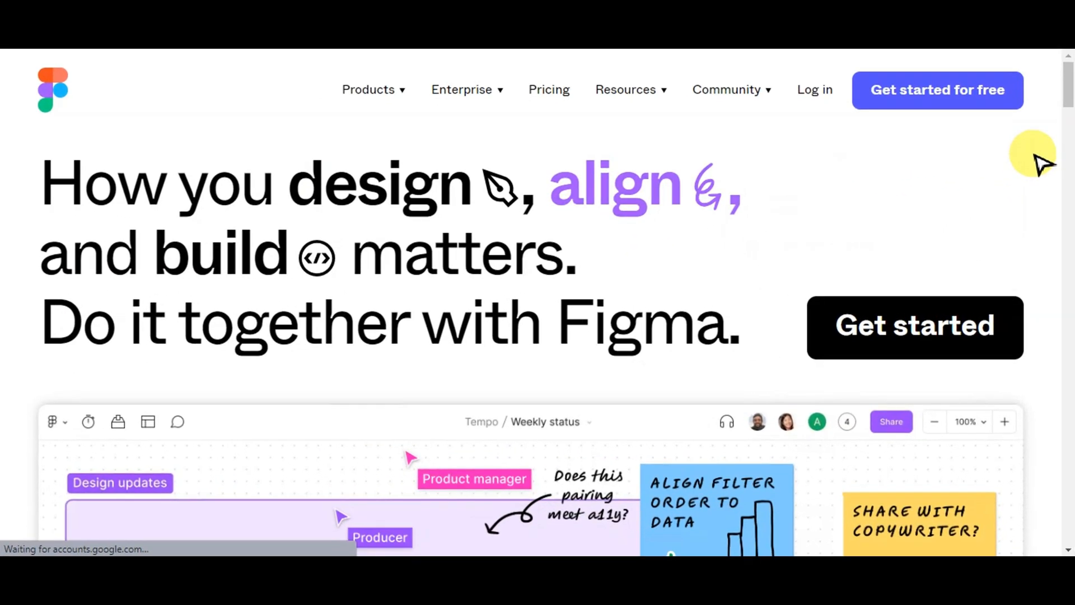
scroll("down", 3)
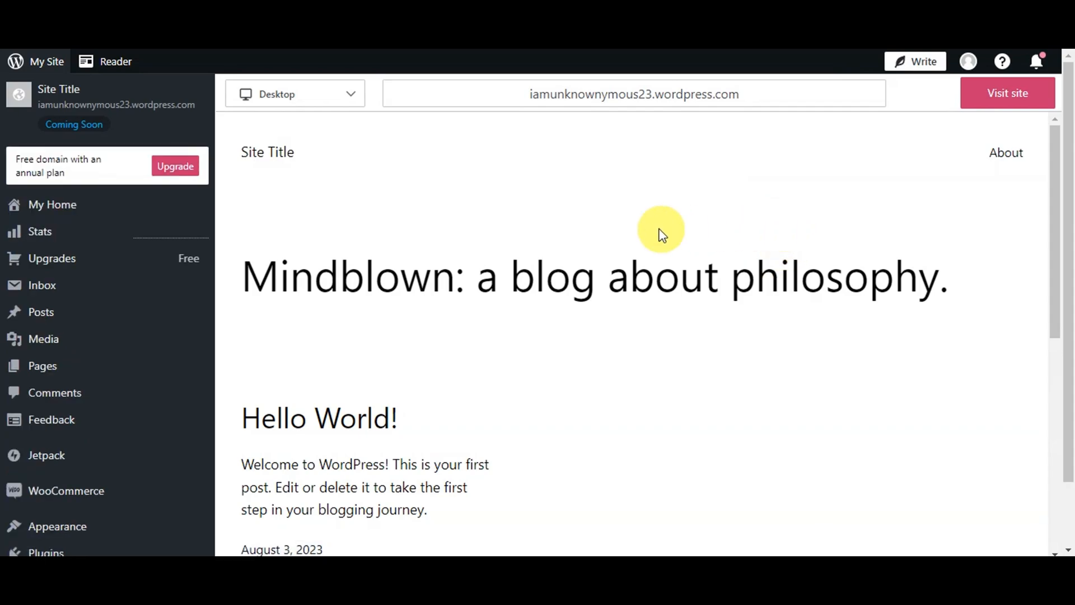
mouse_move(1026, 228)
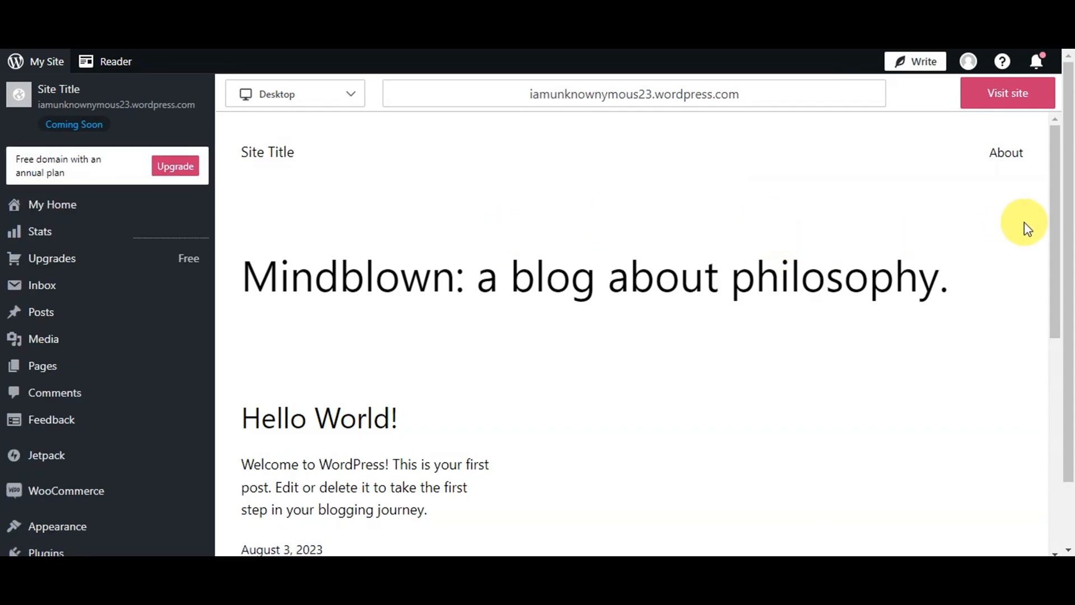
scroll("down", 3)
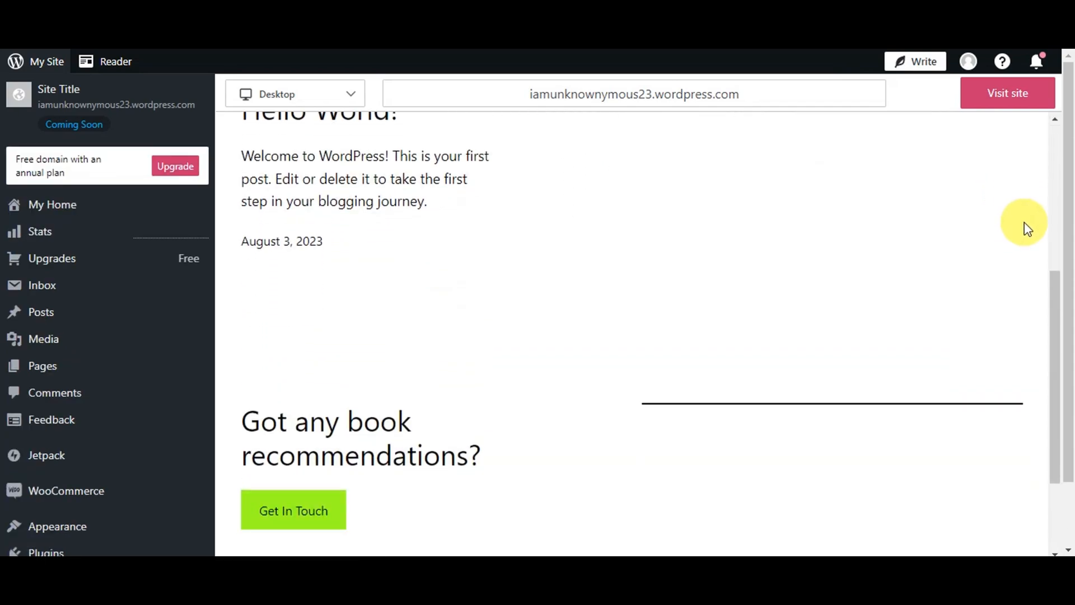
scroll("down", 3)
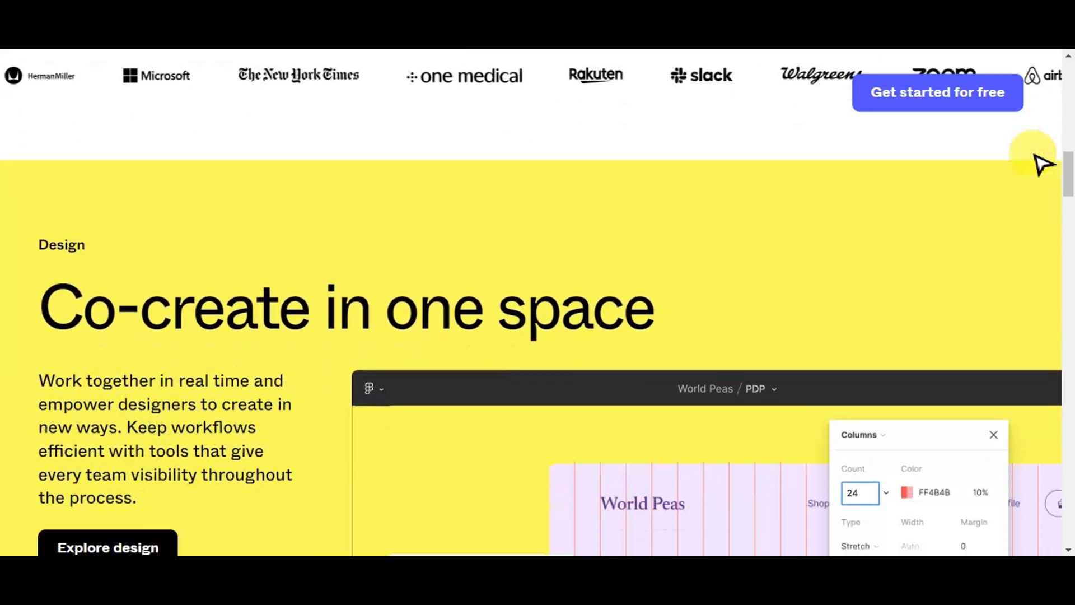
Scroll to the bottom of the Figma homepage and choose 'Get started for free'.
scroll("down", 3)
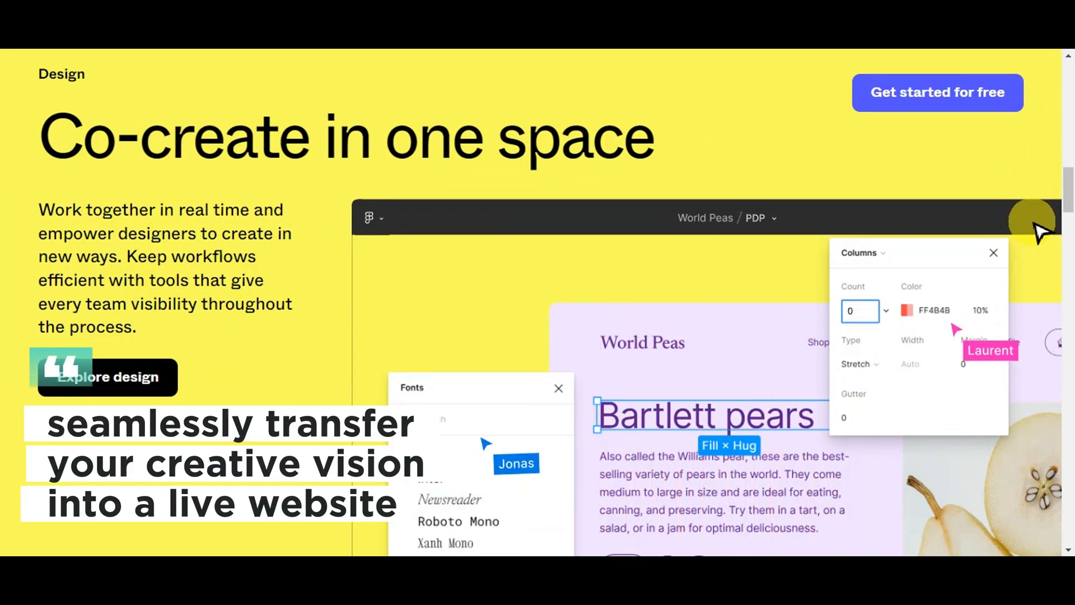
scroll("down", 3)
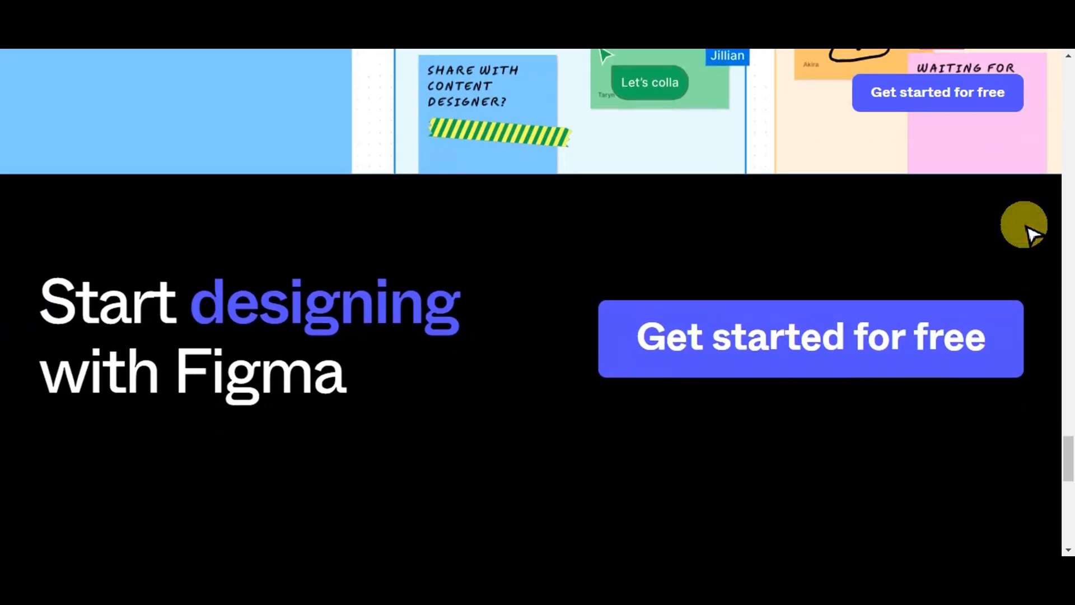
scroll("down", 3)
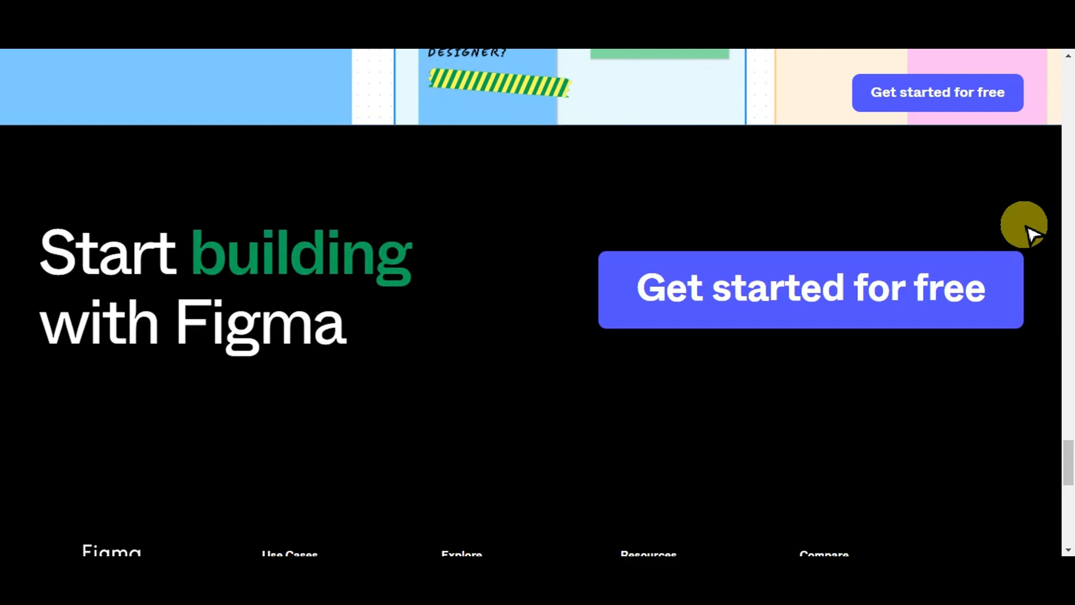
left_click(811, 288)
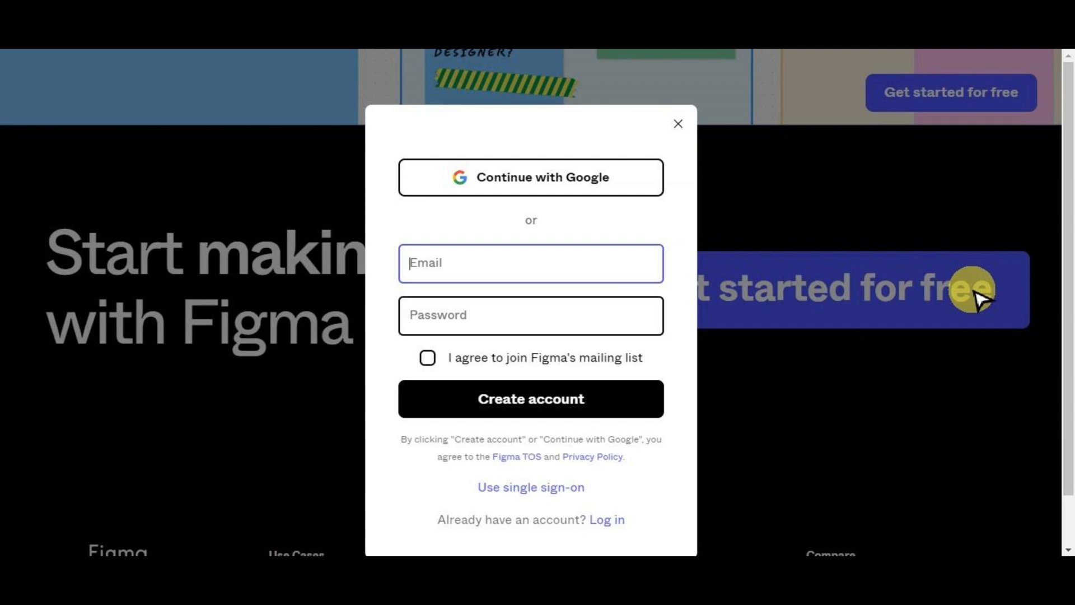
Proceed with account creation in the Figma sign-up dialog.
left_click(530, 177)
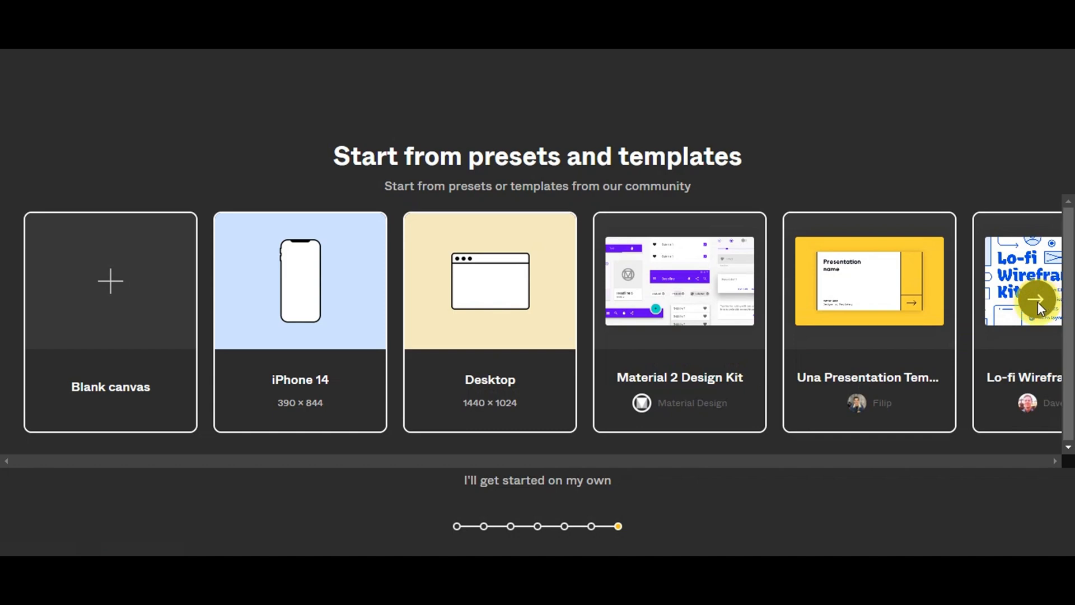
Advance the presets and templates carousel to reveal the Lo-fi Wireframe Kit.
left_click(1039, 299)
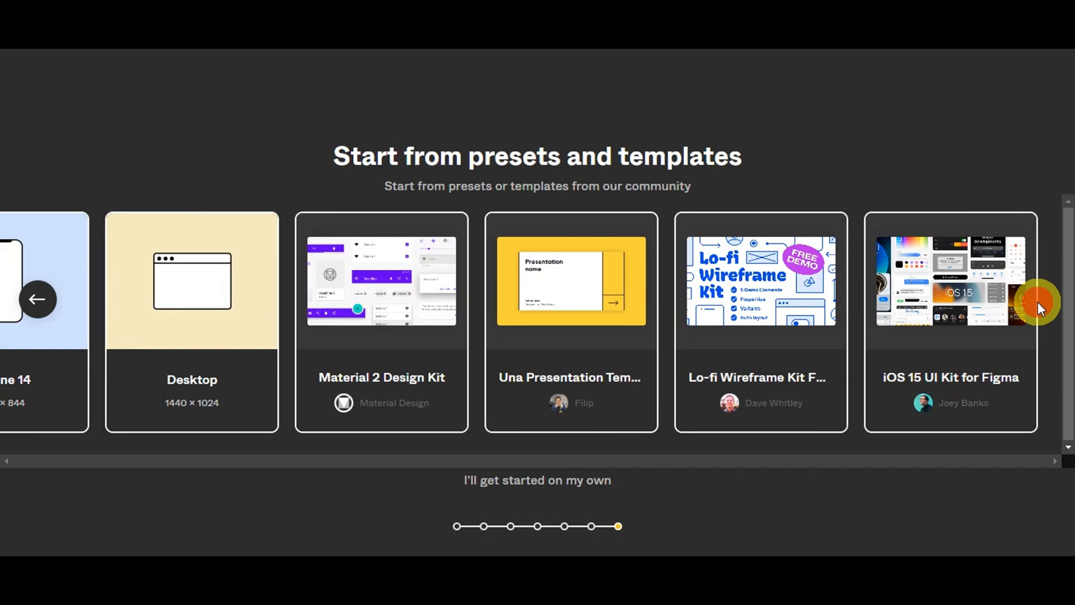
mouse_move(610, 323)
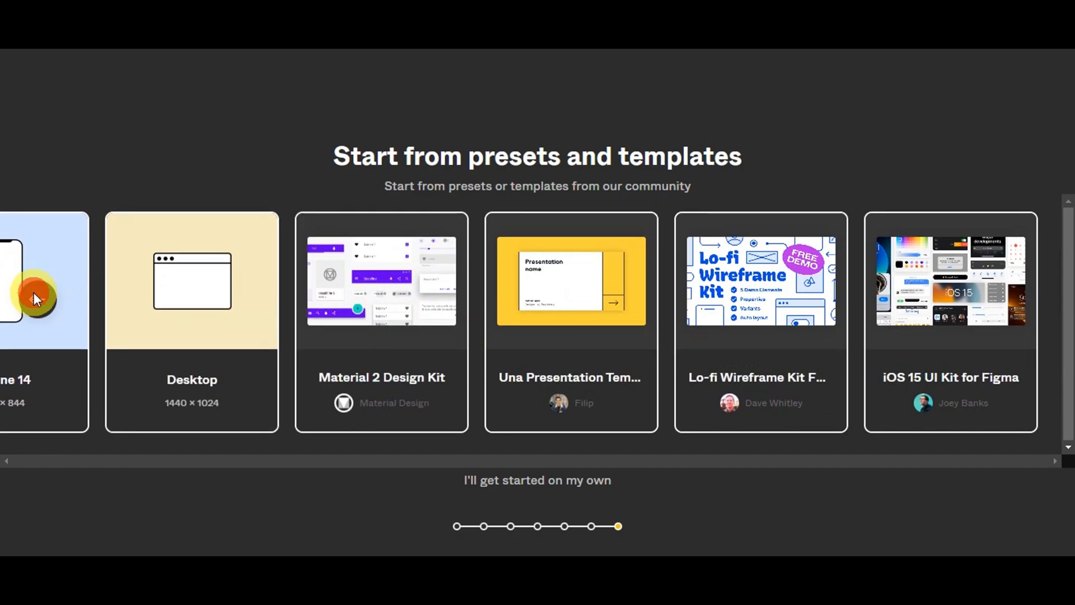
mouse_move(1017, 323)
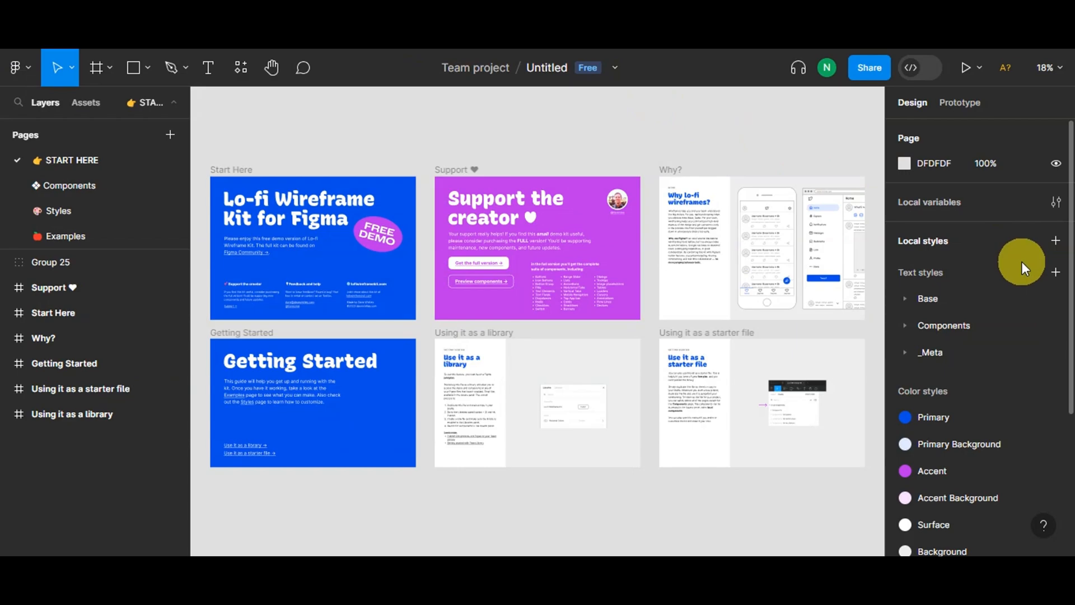
mouse_move(1013, 260)
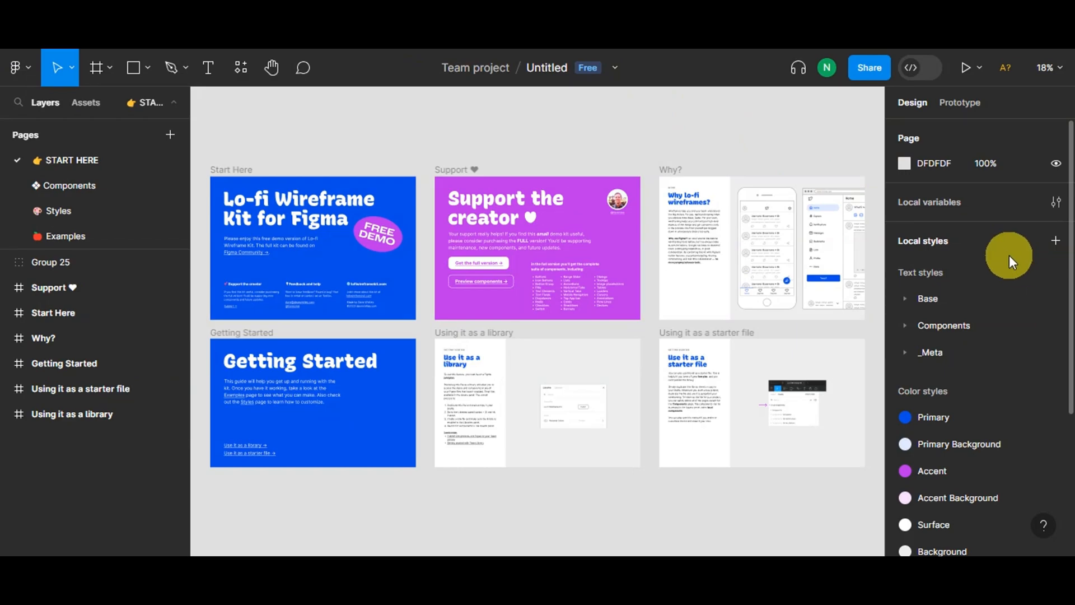
left_click(15, 67)
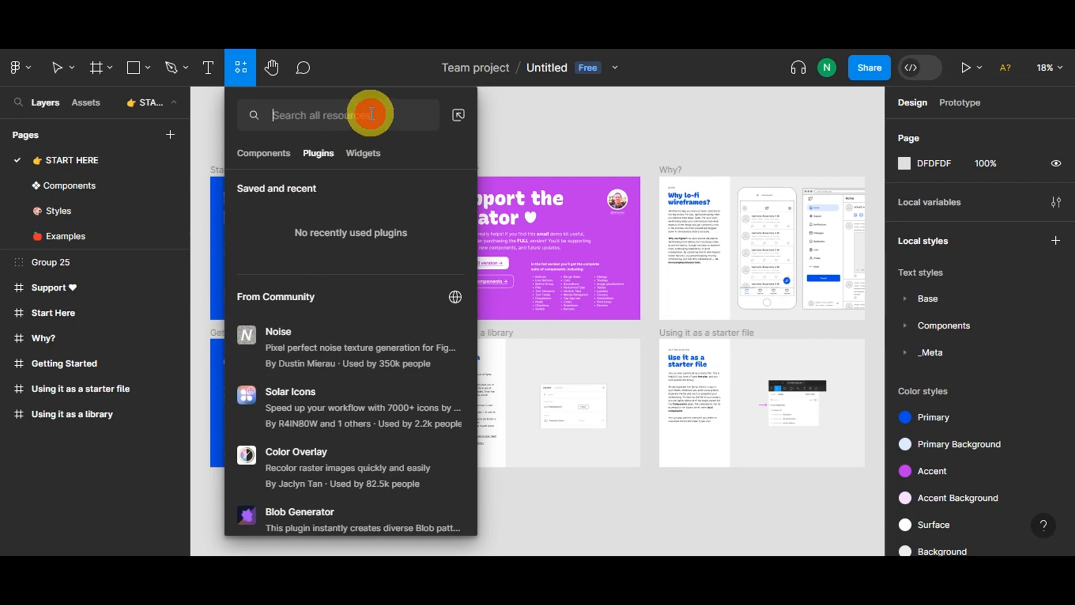
Search the Figma plugins for 'wordpress to figma'.
type("wordpre")
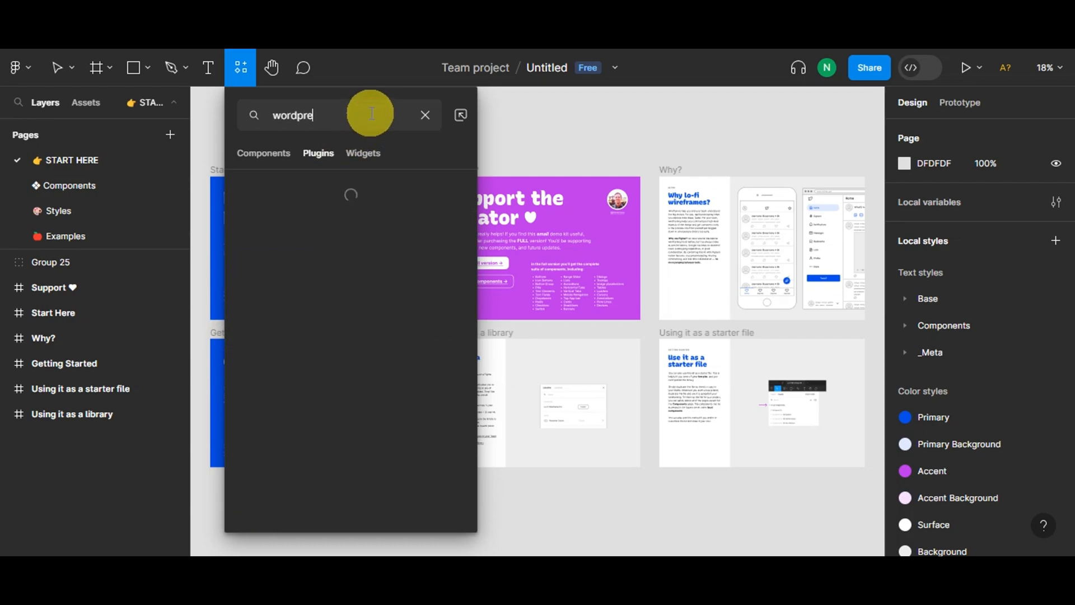
type("ss to")
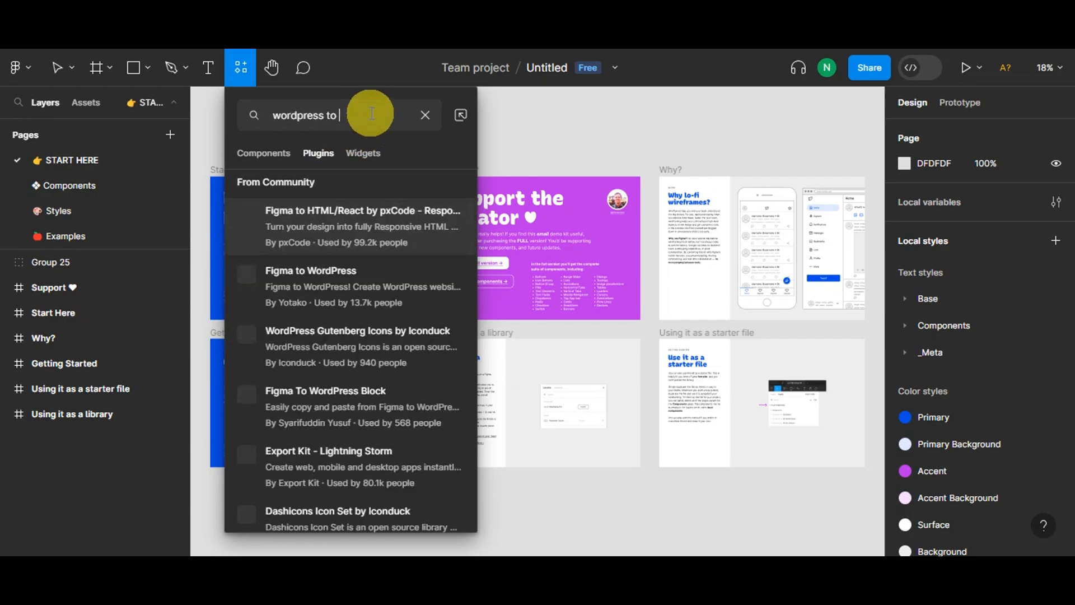
type("figma")
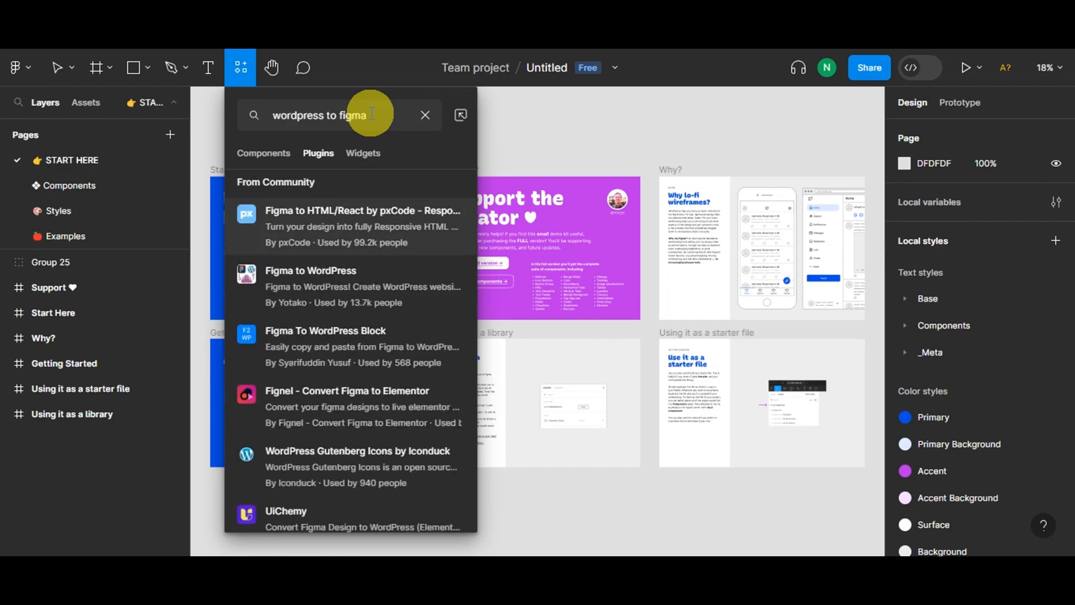
mouse_move(425, 302)
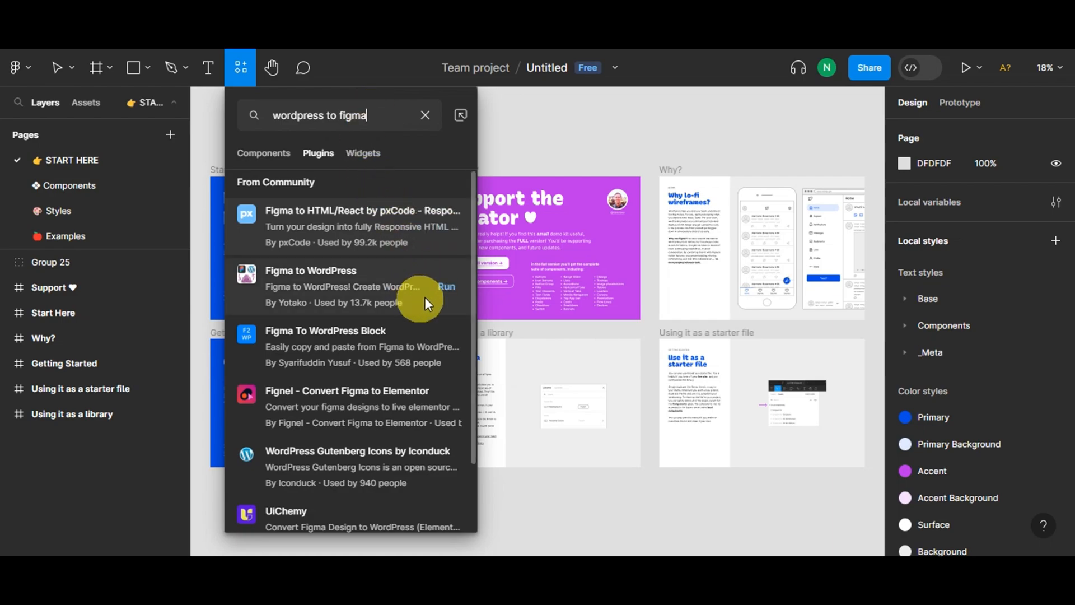
mouse_move(394, 285)
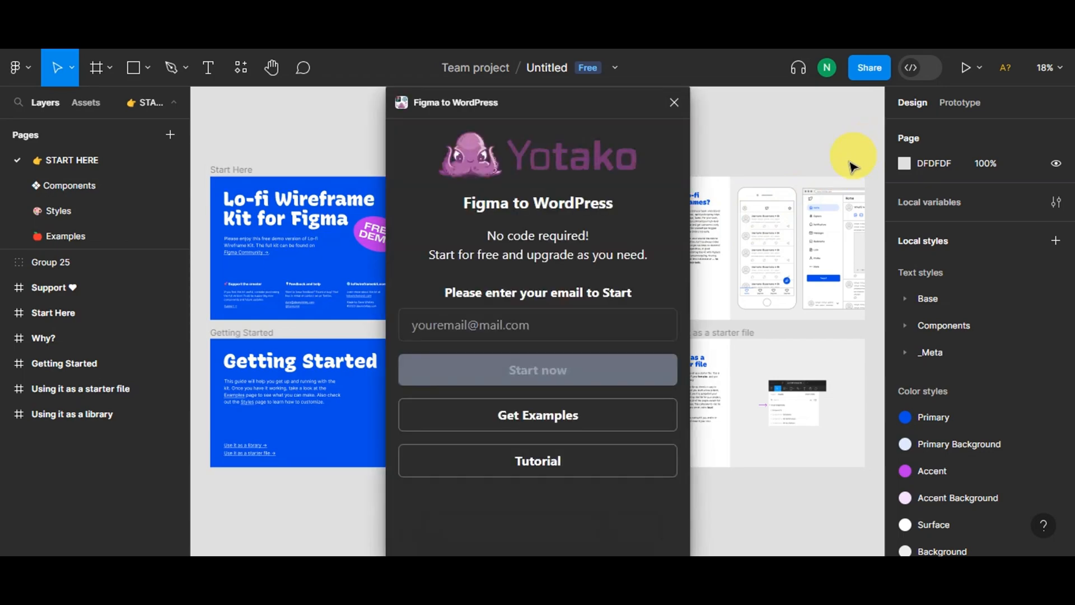
mouse_move(566, 233)
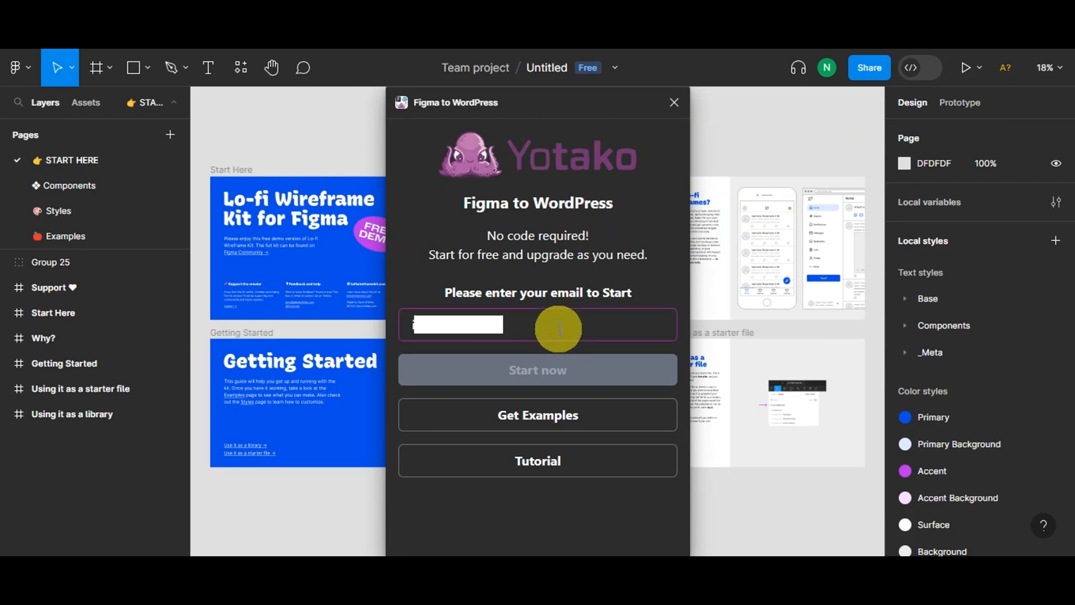
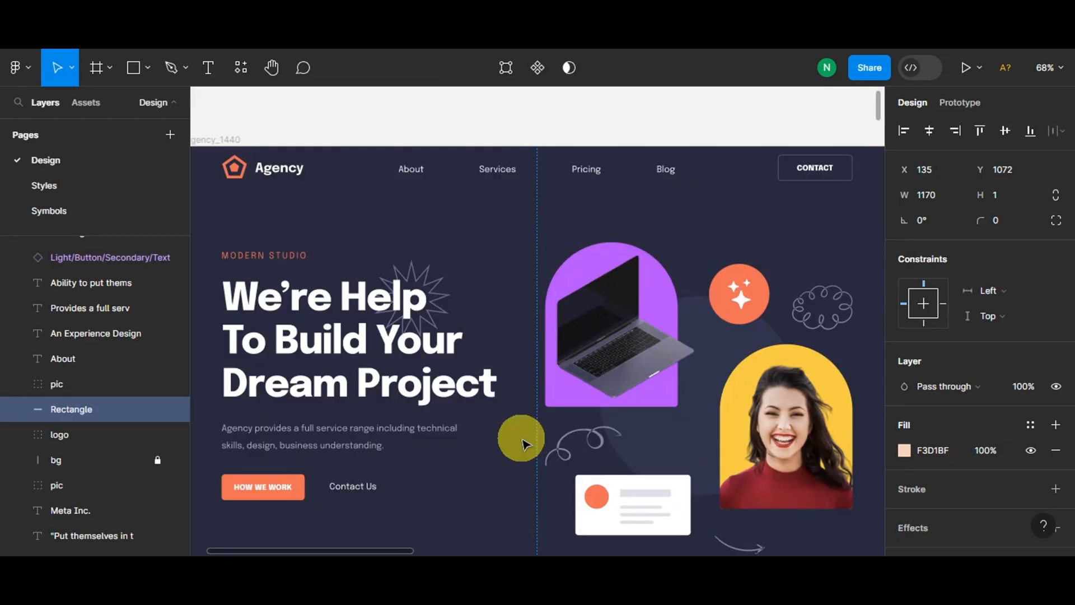
Enter a Gmail address in the Yotako plugin, then open the Agency design's sharing options.
left_click(869, 67)
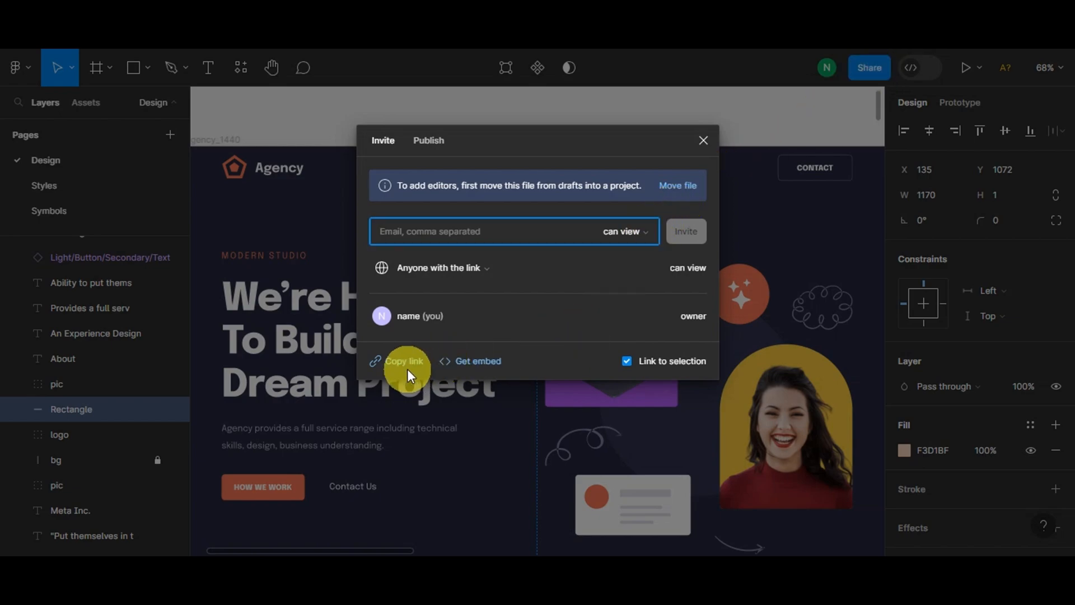
Copy the design's shareable link and enter it as the plugin's Figma file URL.
left_click(403, 360)
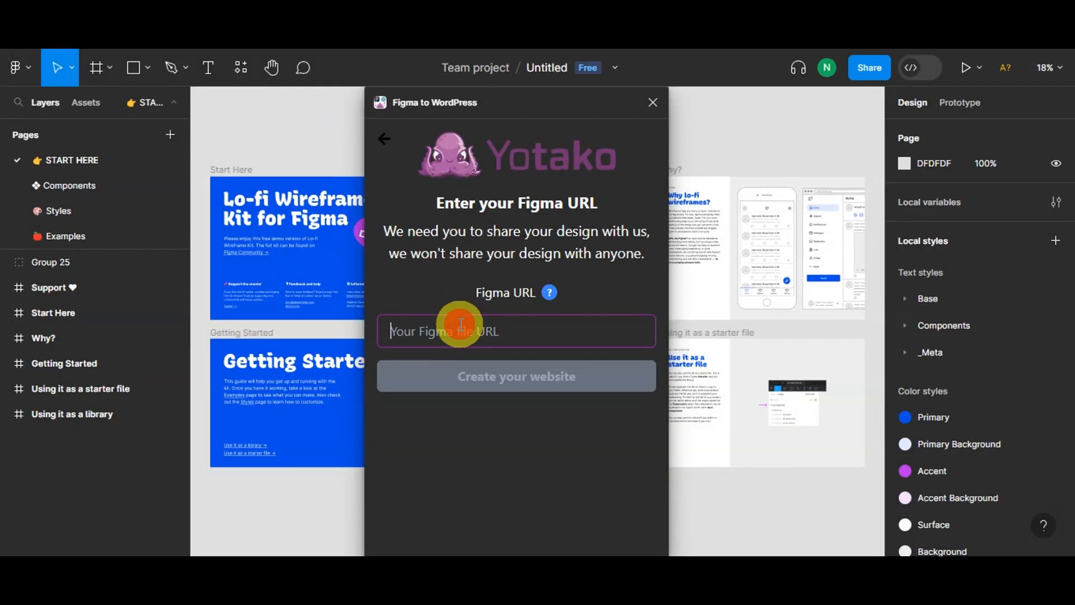
left_click(516, 376)
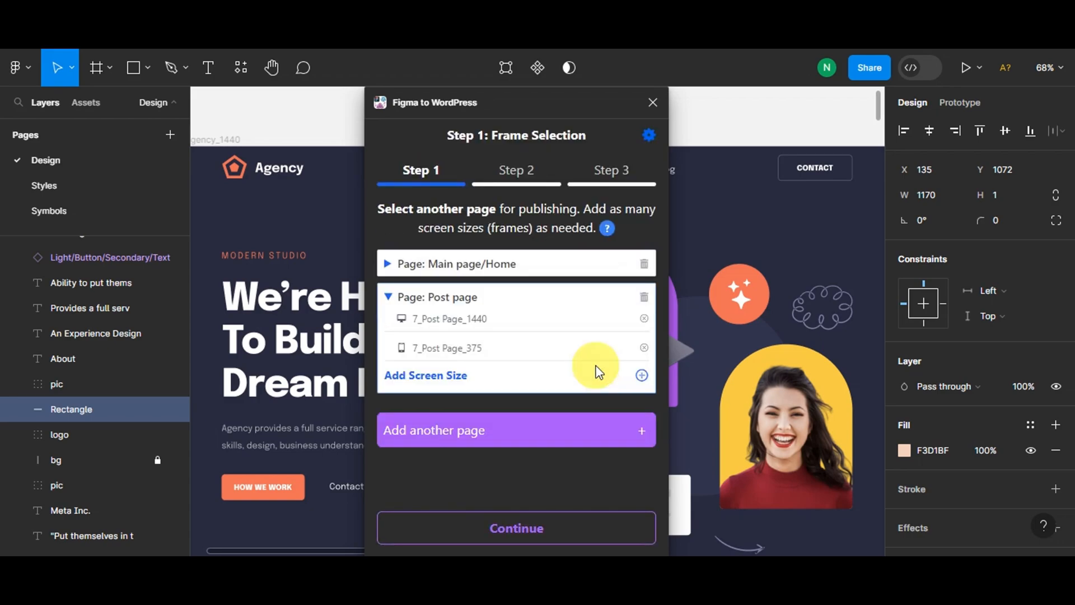
mouse_move(520, 80)
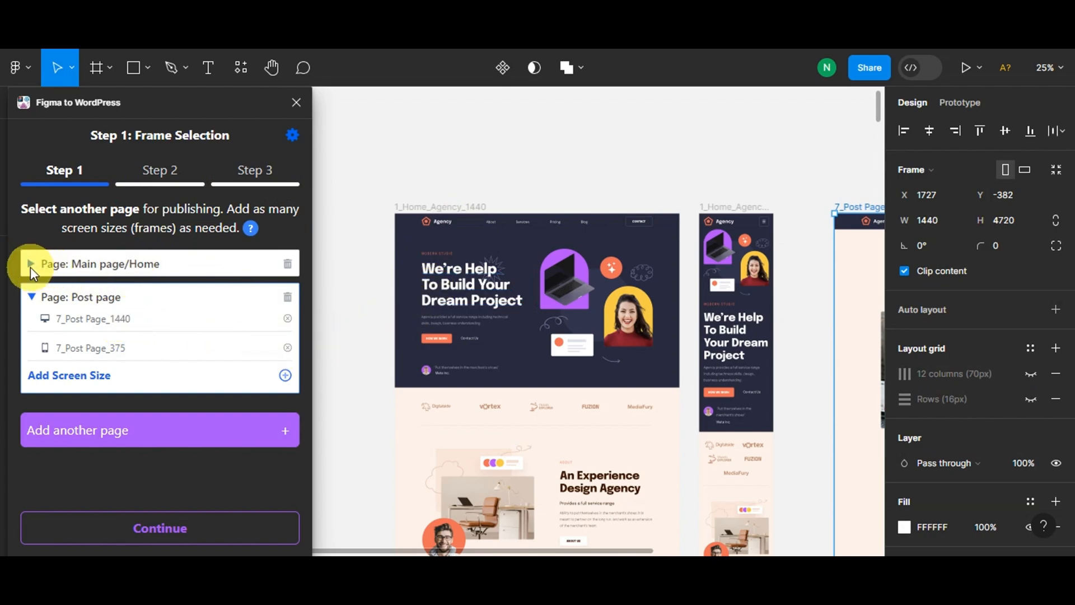
Show the Main page/Home frames and confirm the 1440 and 375 frame selection.
left_click(31, 264)
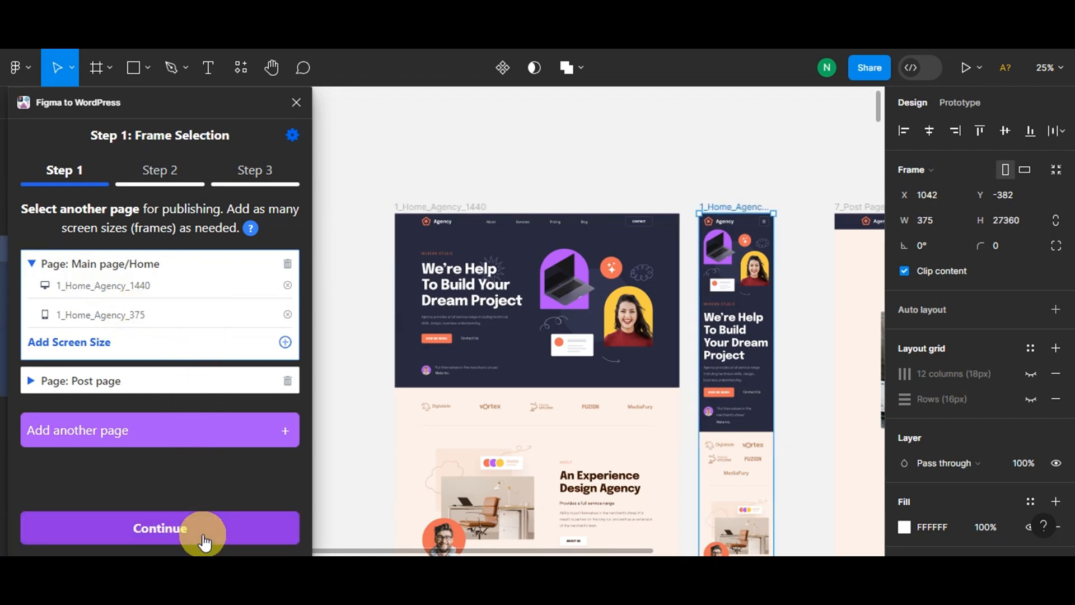
left_click(159, 528)
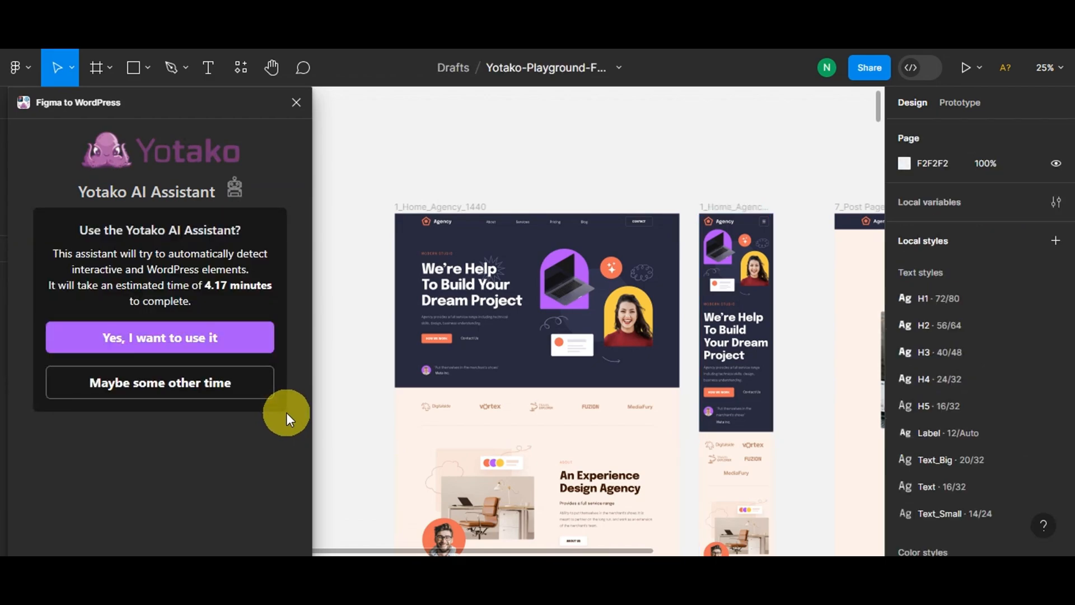
mouse_move(284, 439)
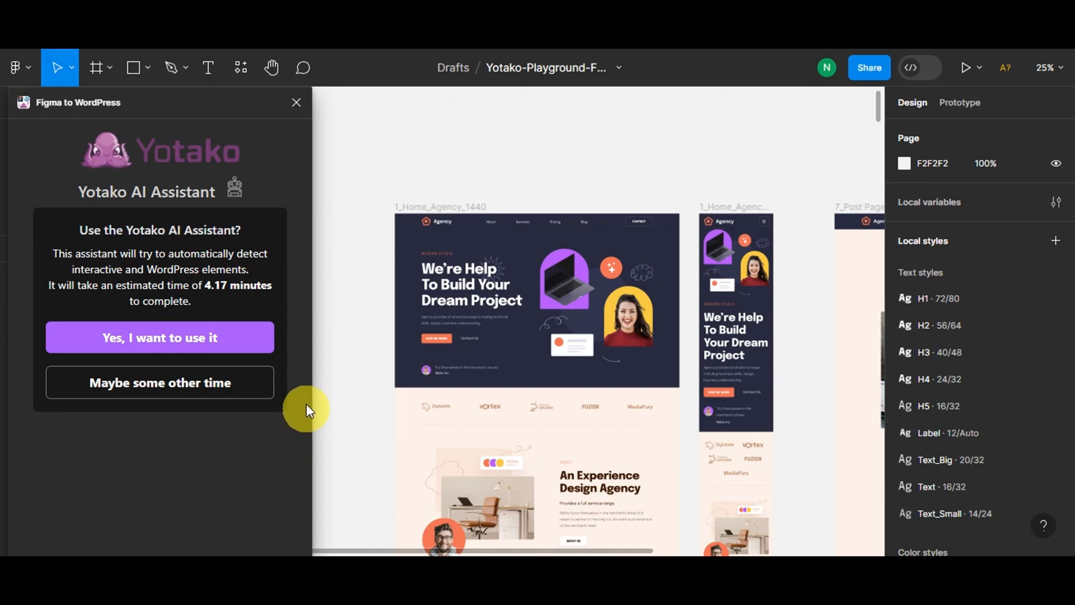
Accept the Yotako AI Assistant prompt to detect WordPress elements.
left_click(159, 337)
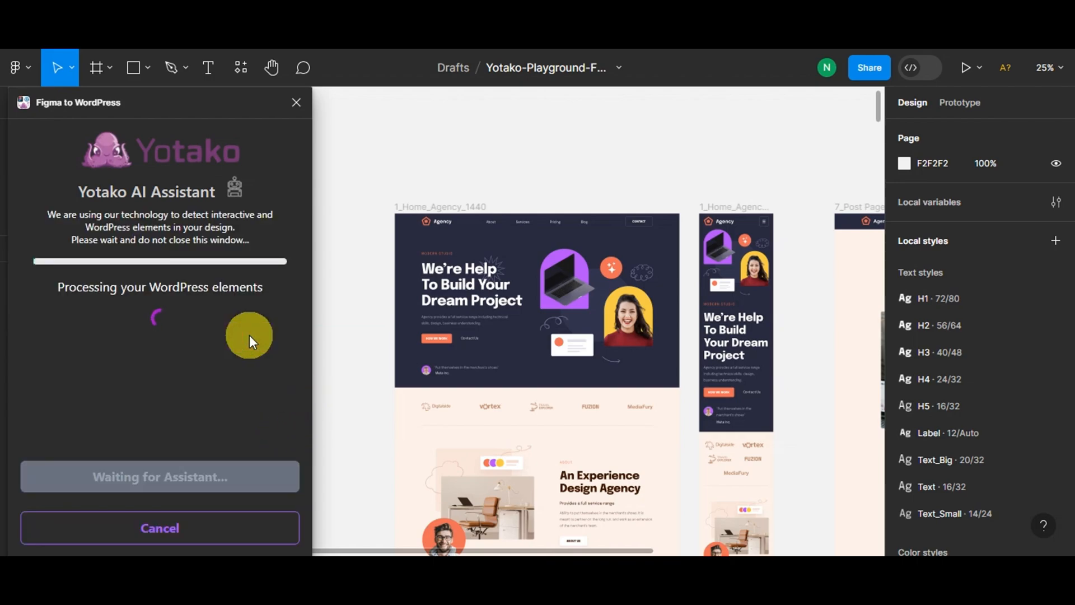
mouse_move(336, 275)
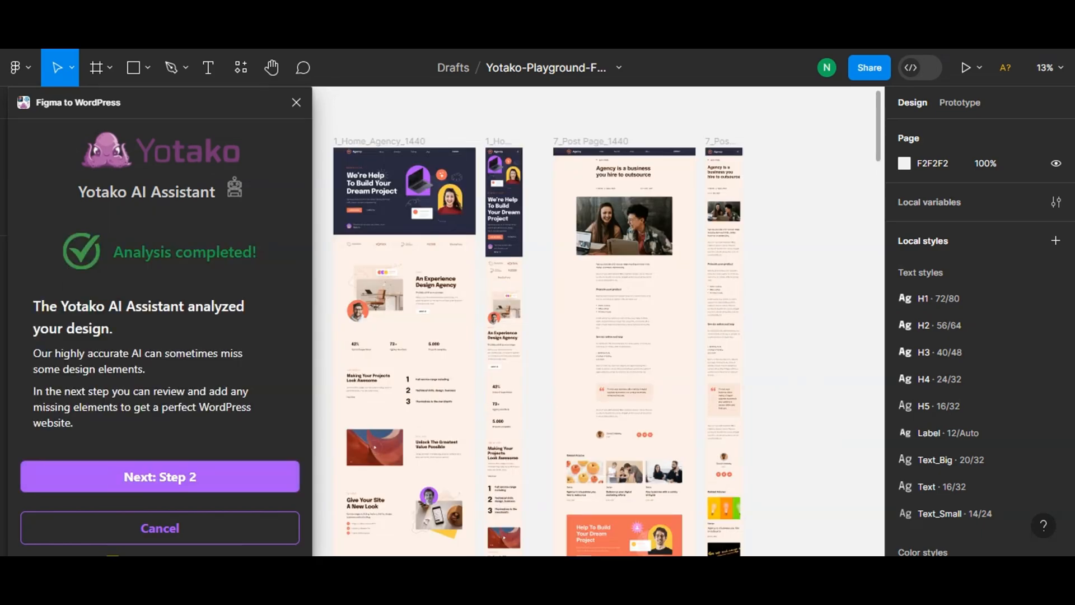
mouse_move(290, 384)
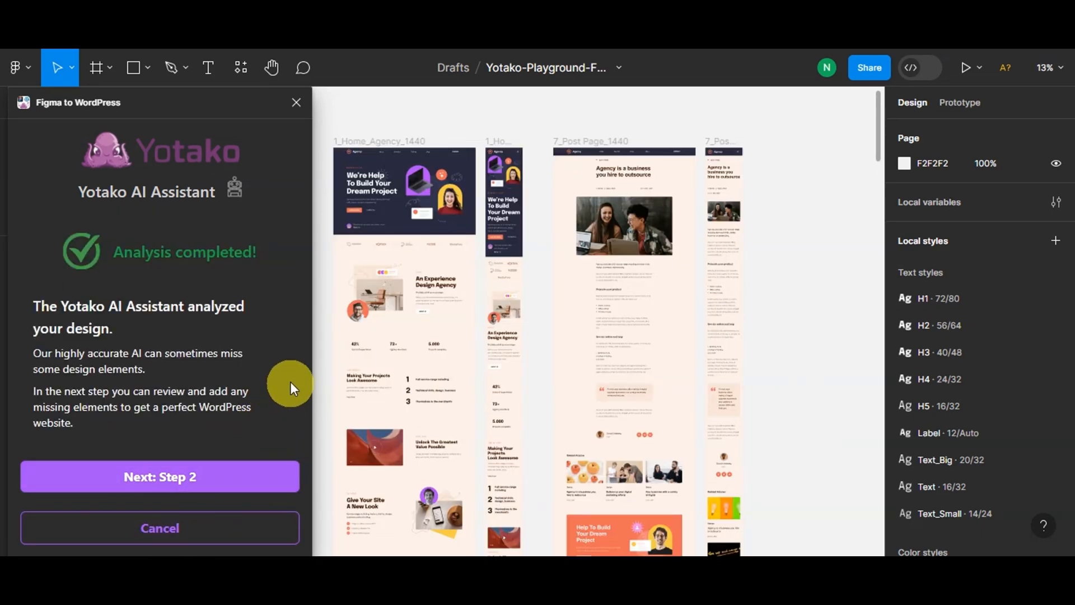
mouse_move(269, 361)
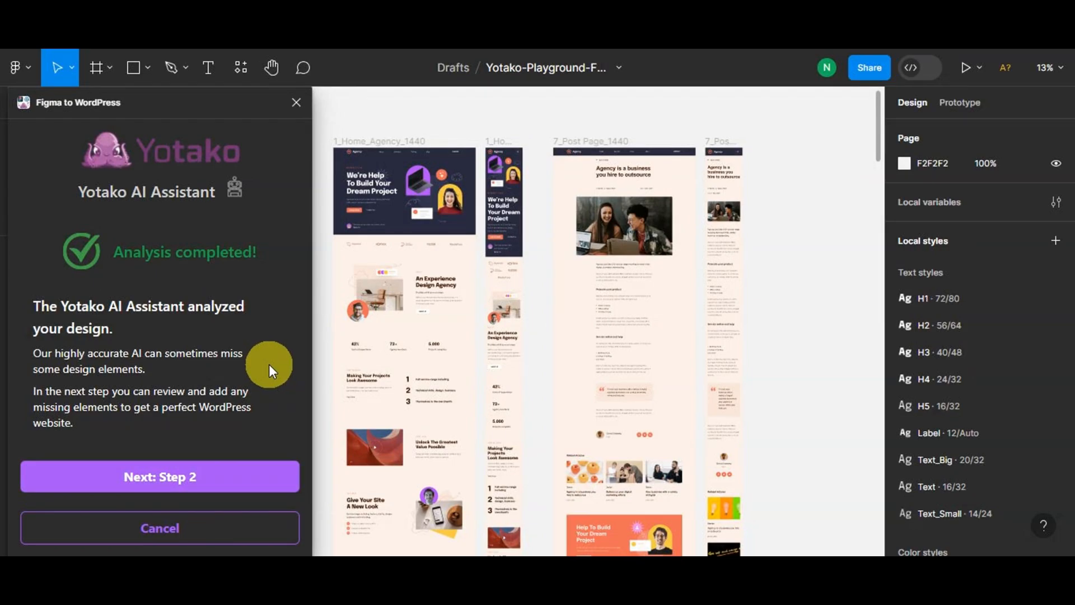
mouse_move(266, 466)
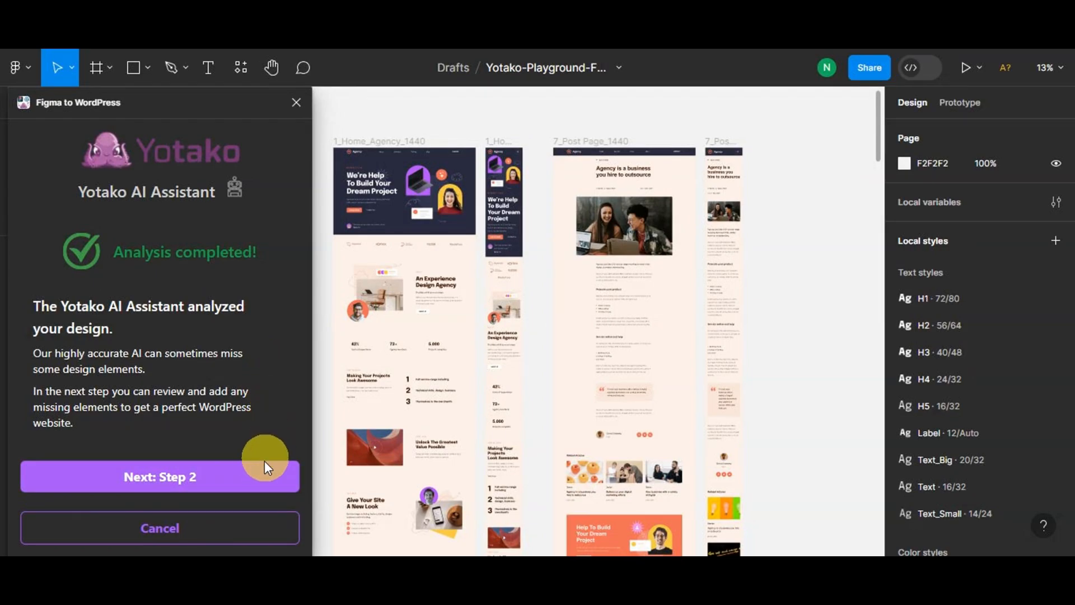
Continue to Step 2 Element Selection showing Header, Footer, Posts block and Forms.
left_click(159, 476)
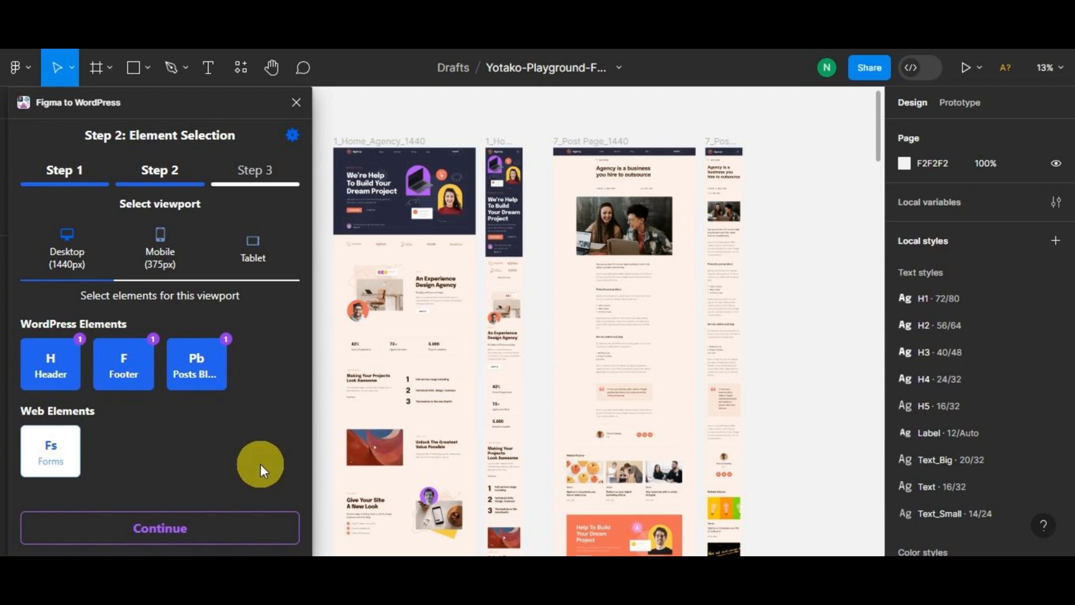
mouse_move(192, 439)
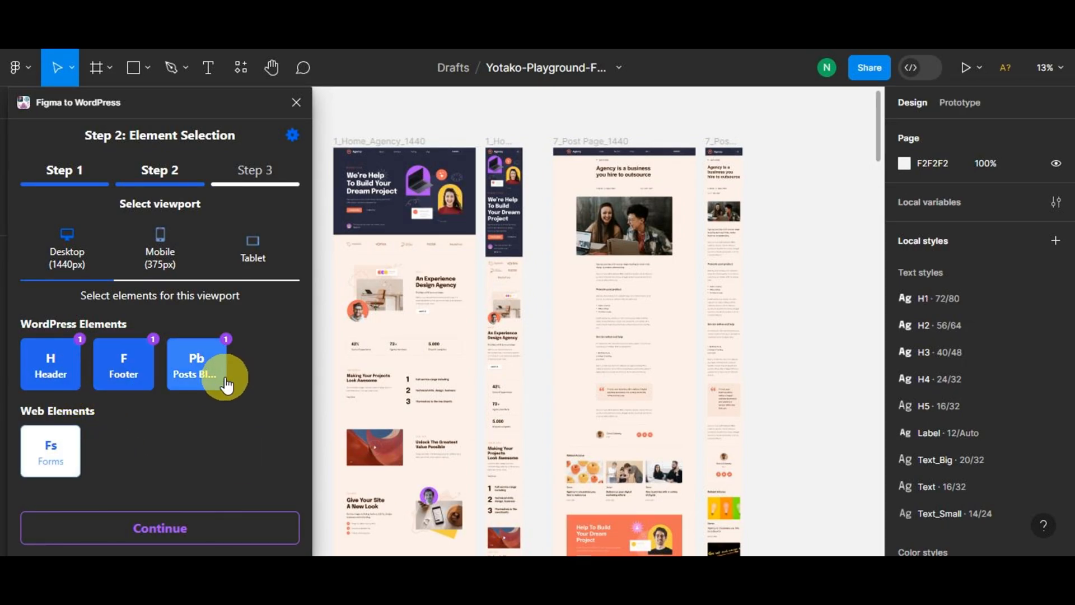
mouse_move(204, 489)
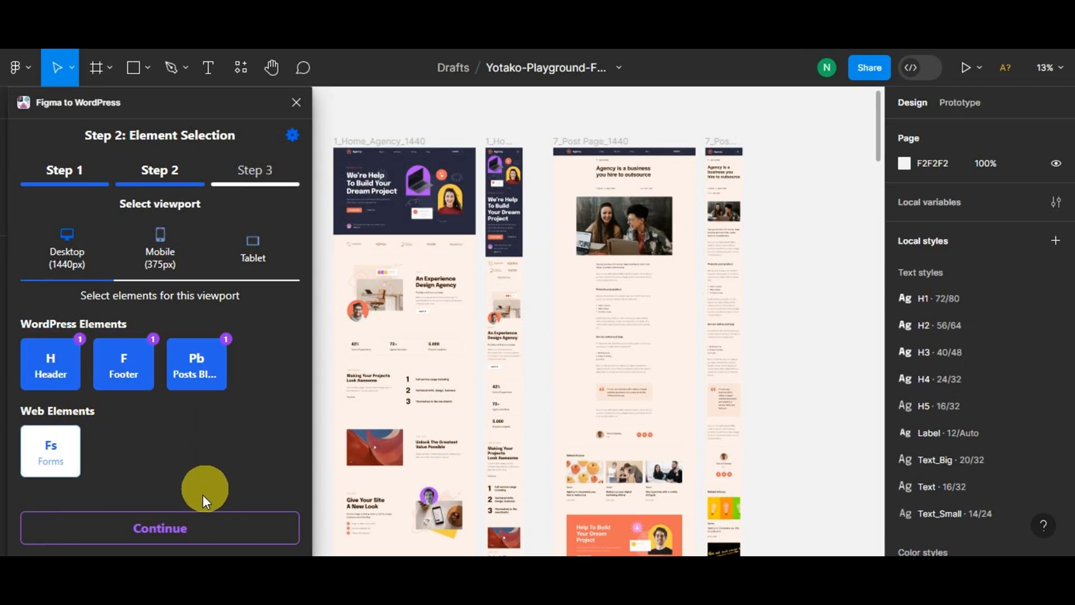
Accept Yotako's detected elements in Step 2 and confirm the Step 3 summary.
left_click(160, 527)
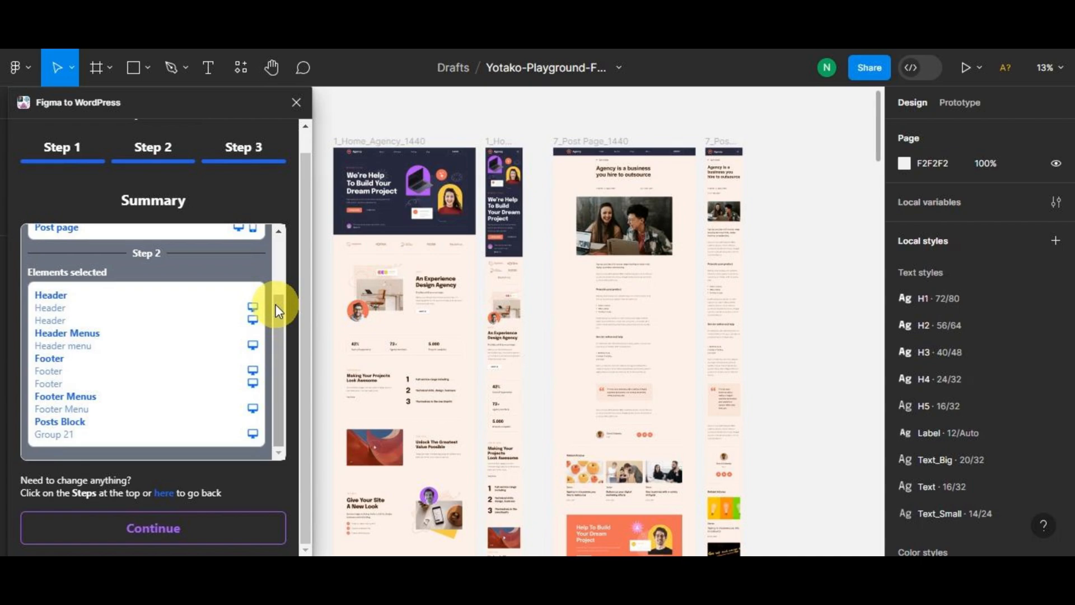
left_click(153, 527)
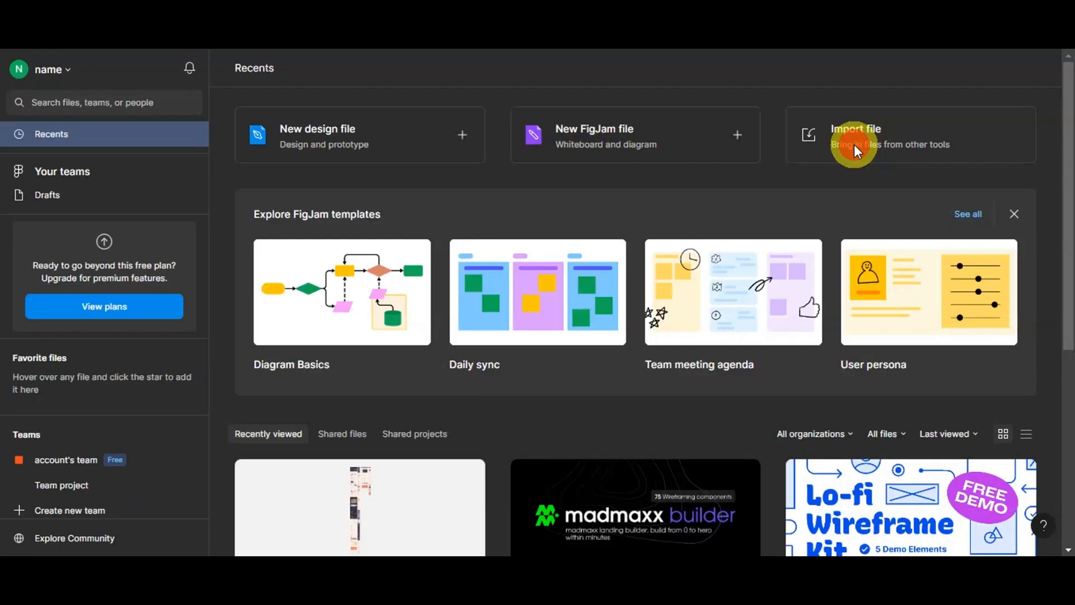
Scroll Recents, switch to Drafts, and open Yotako-Playground-File.
scroll("down", 3)
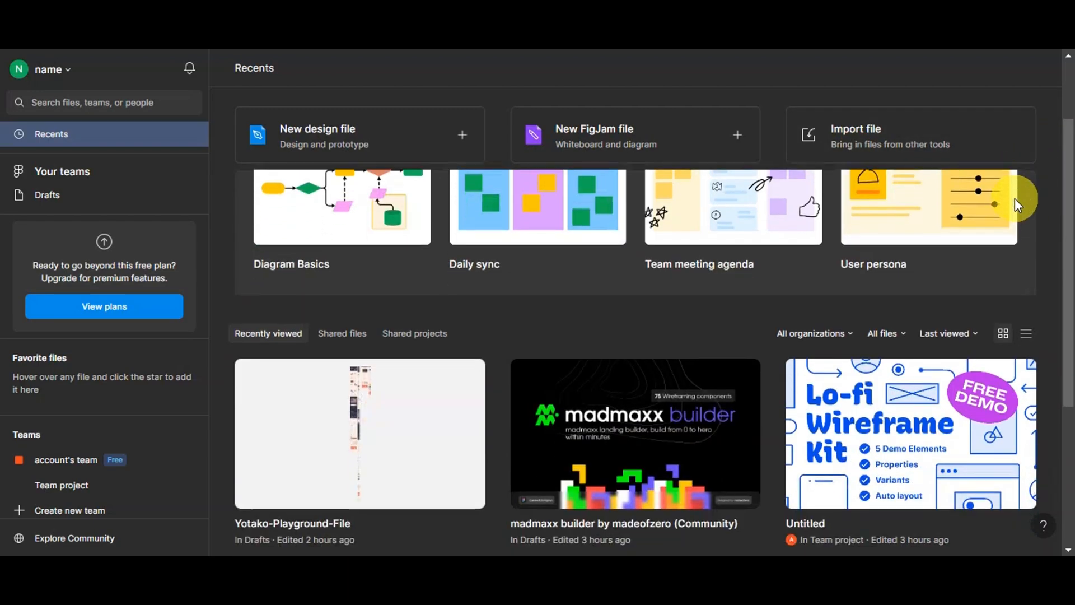
scroll("down", 3)
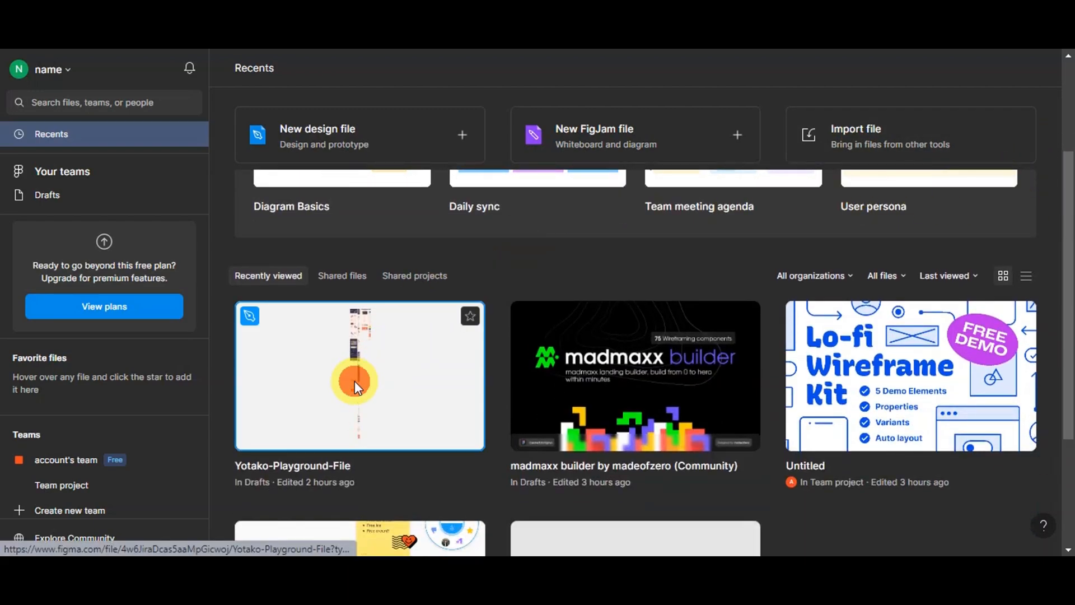
mouse_move(440, 357)
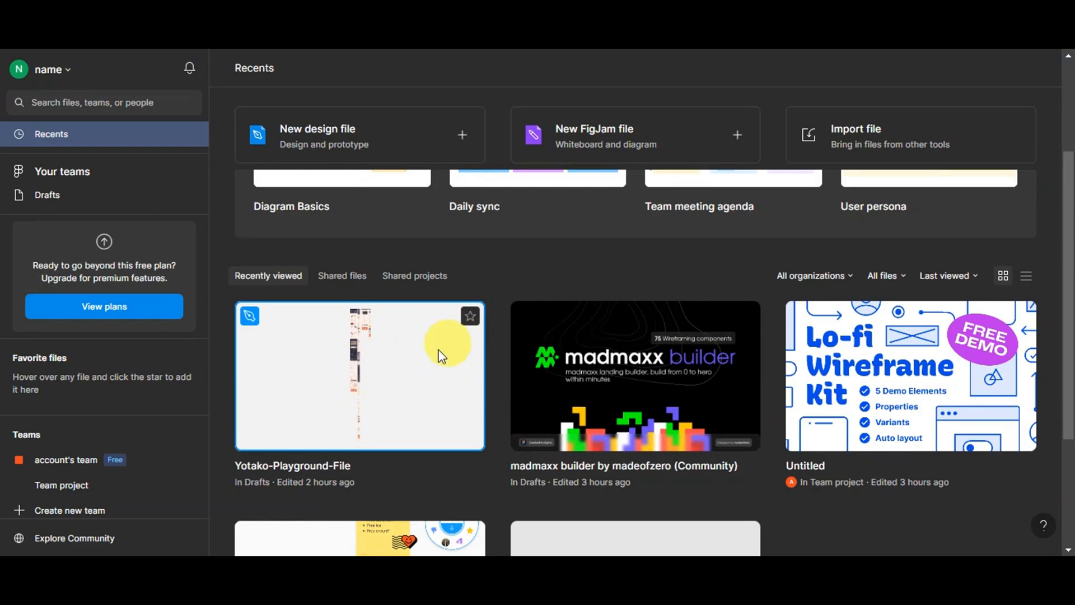
right_click(336, 377)
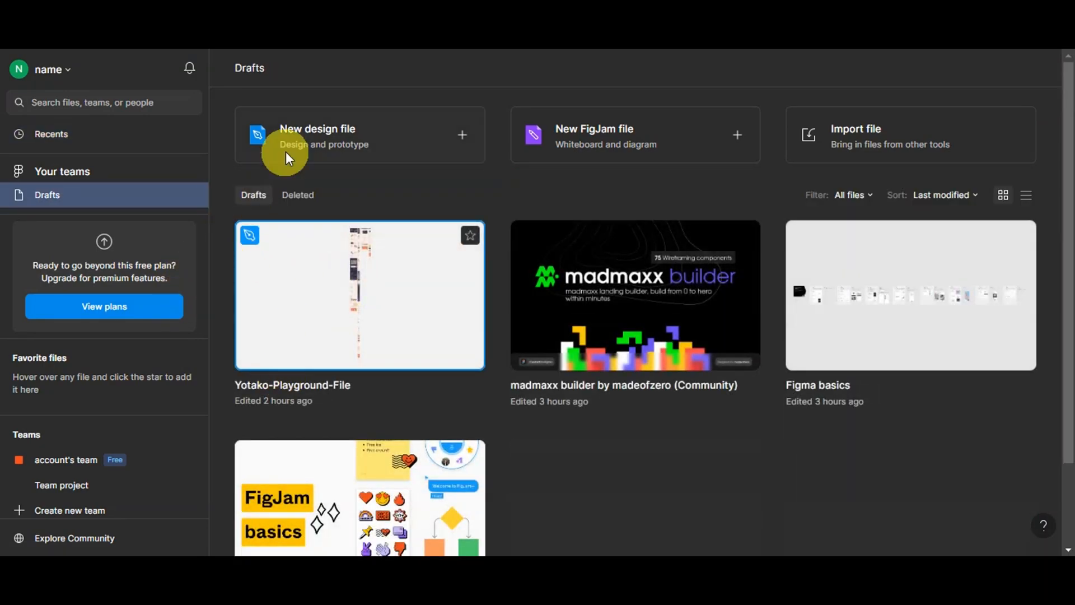
right_click(359, 295)
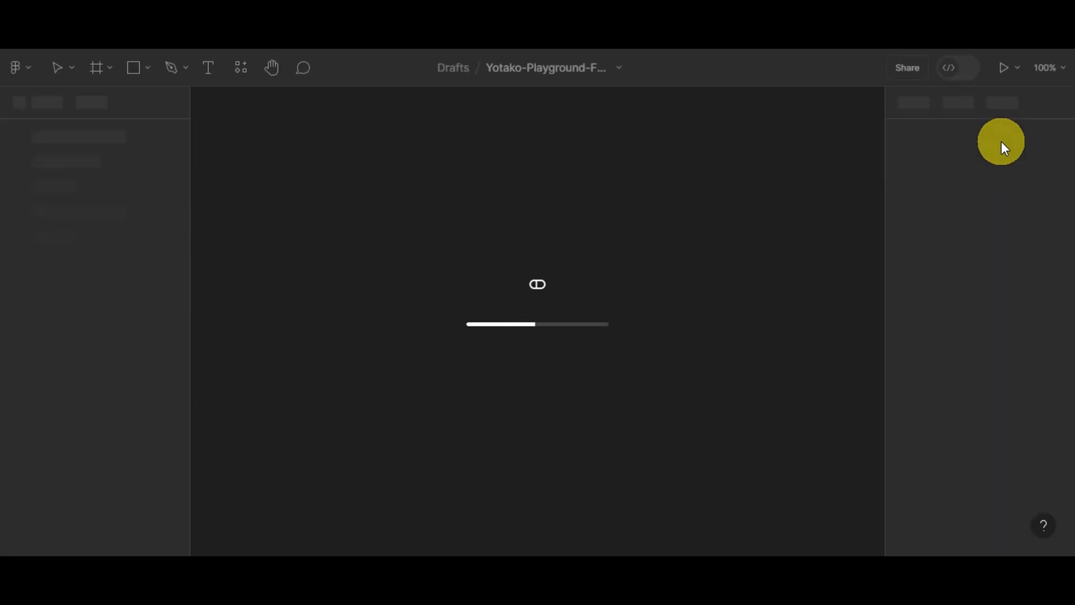
Export all 4 frames as 1x PNG images via File > Export.
left_click(15, 67)
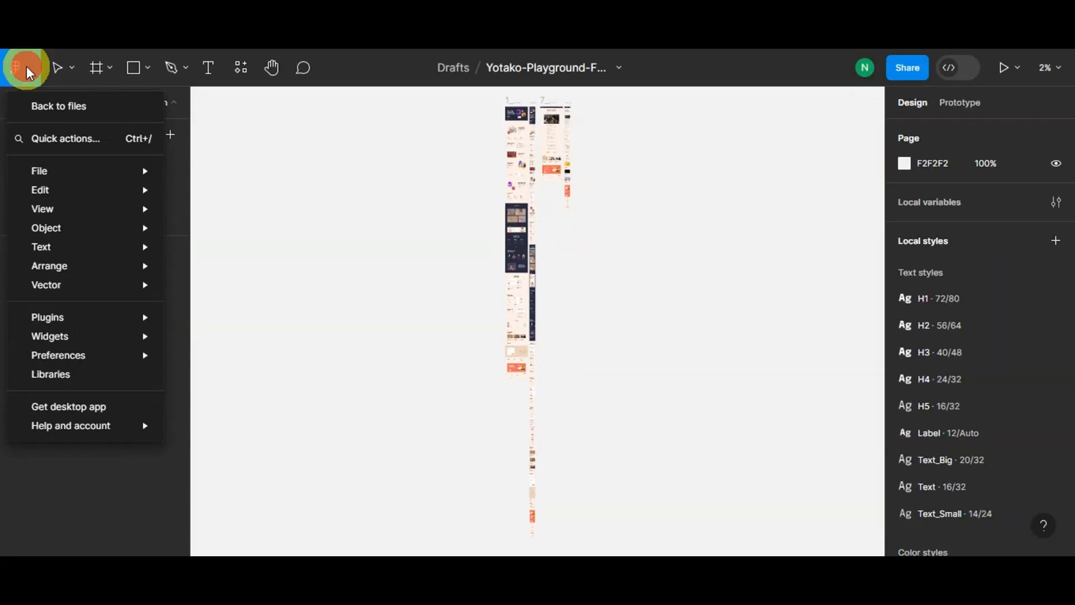
mouse_move(65, 138)
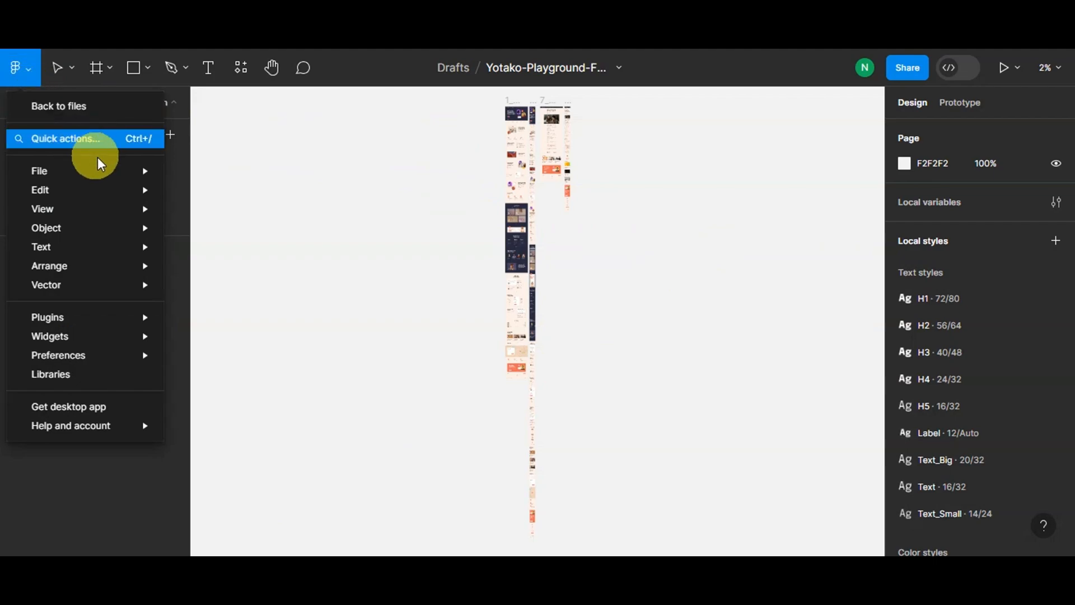
left_click(39, 171)
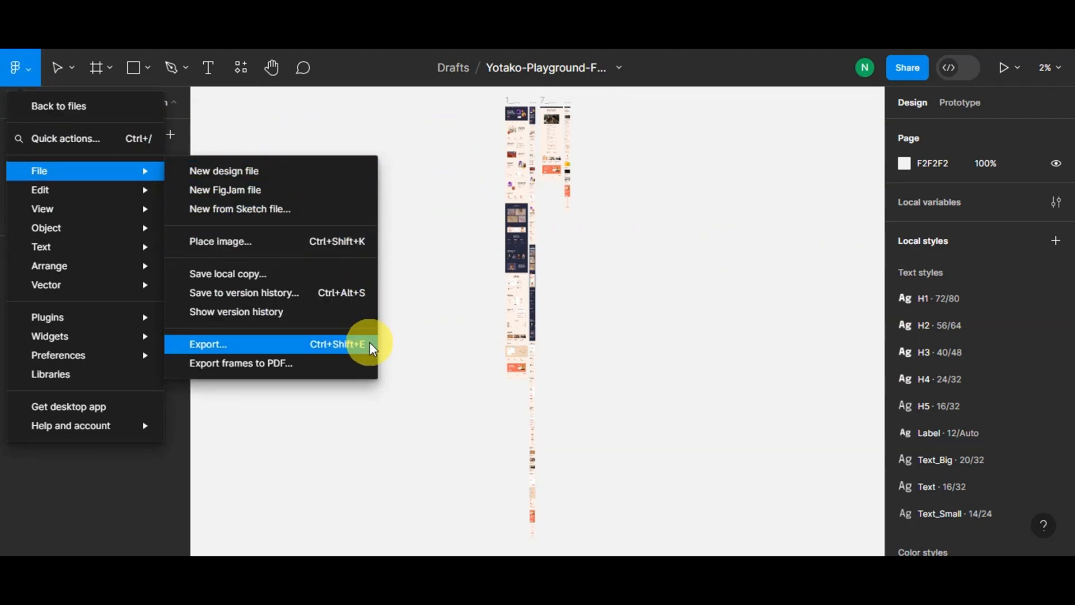
left_click(208, 344)
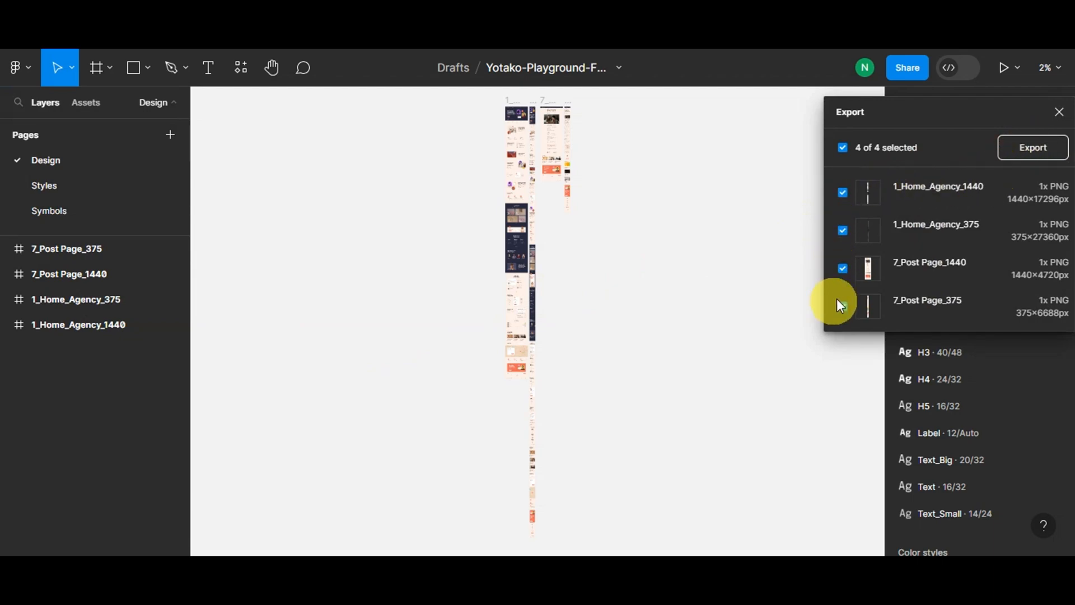
left_click(1033, 147)
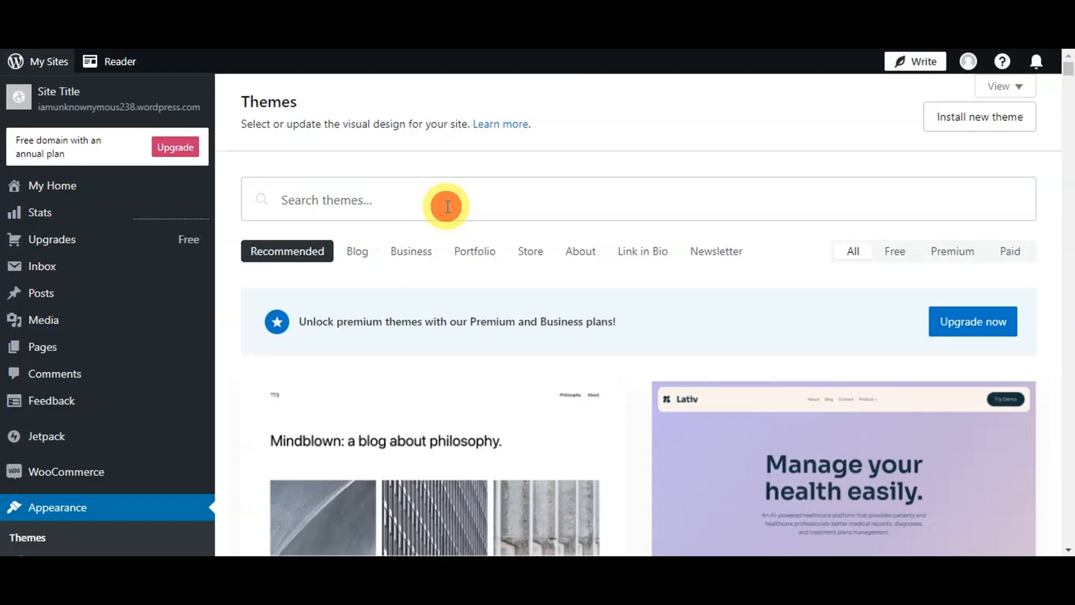
mouse_move(747, 269)
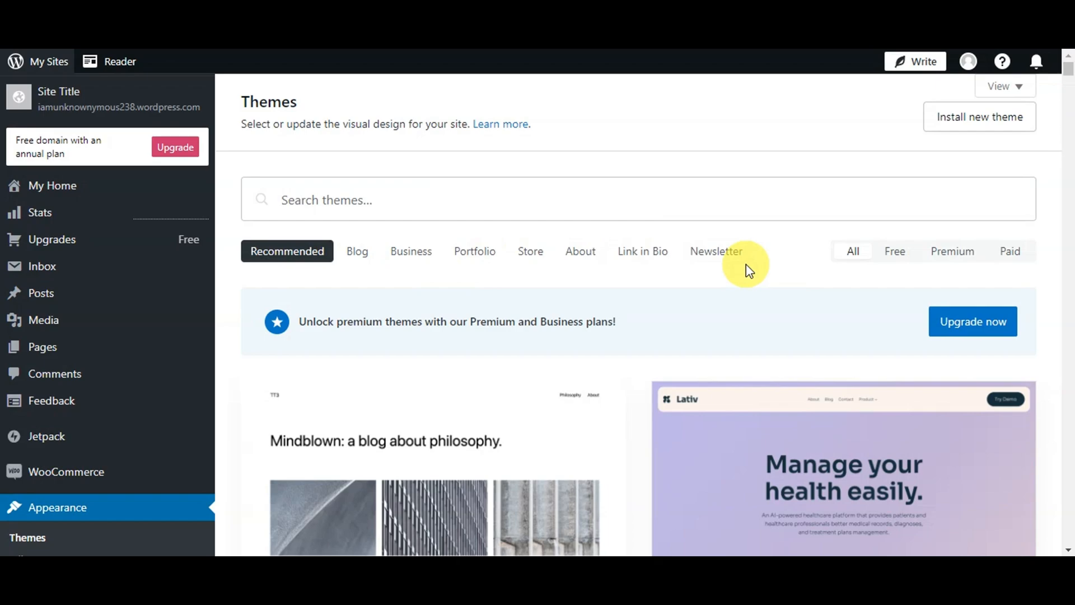
mouse_move(134, 213)
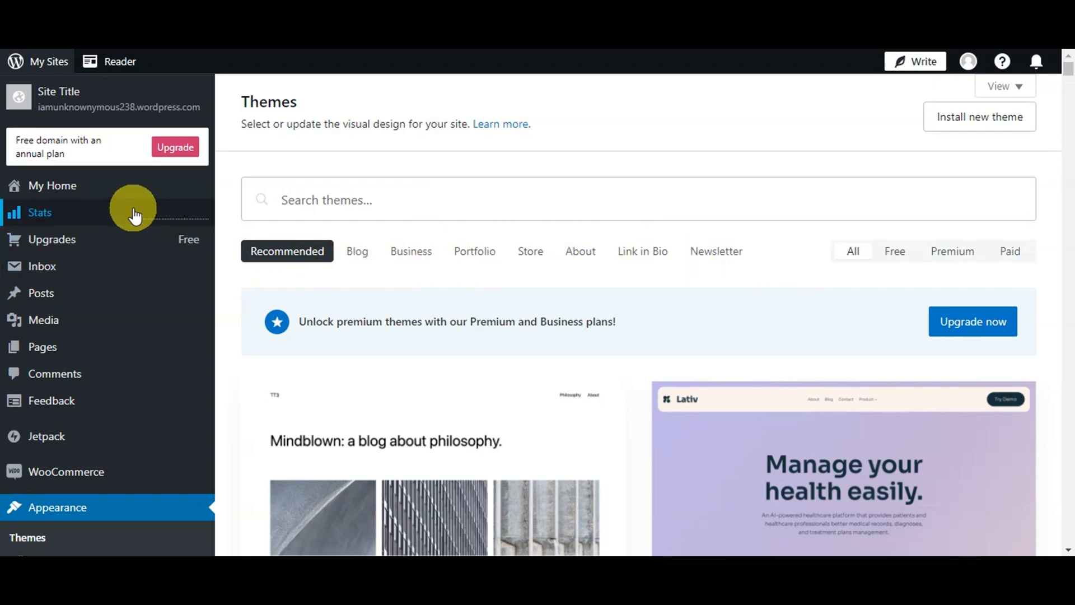
scroll("down", 3)
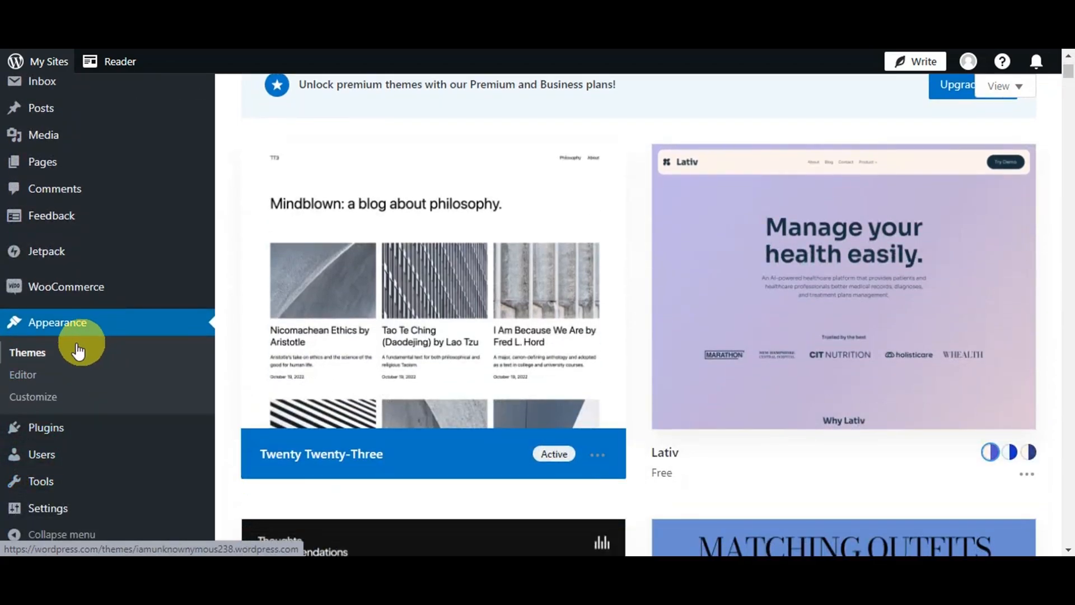
mouse_move(508, 247)
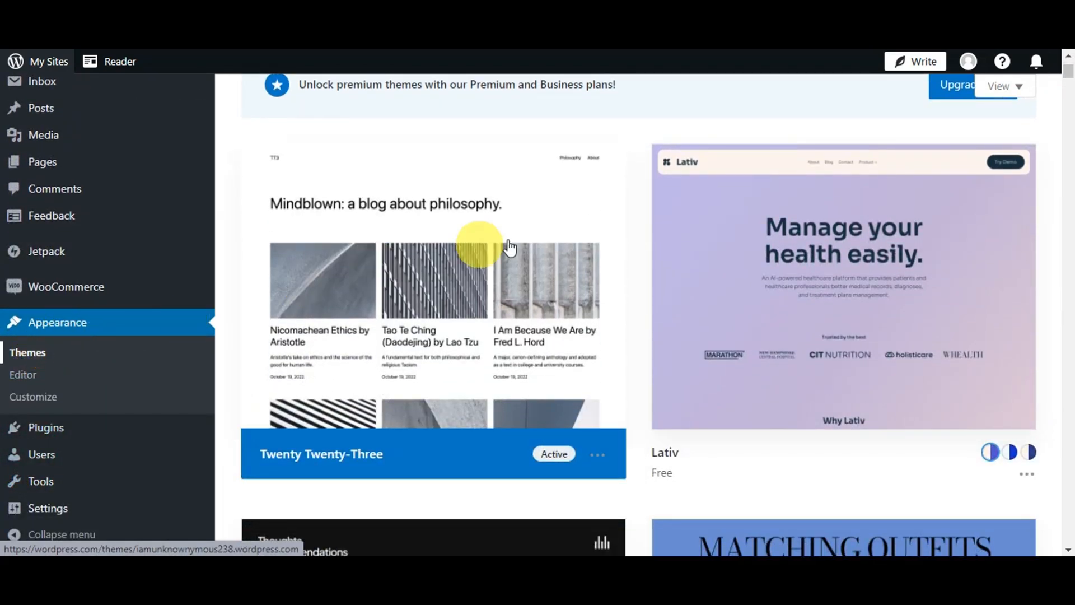
scroll("up", 3)
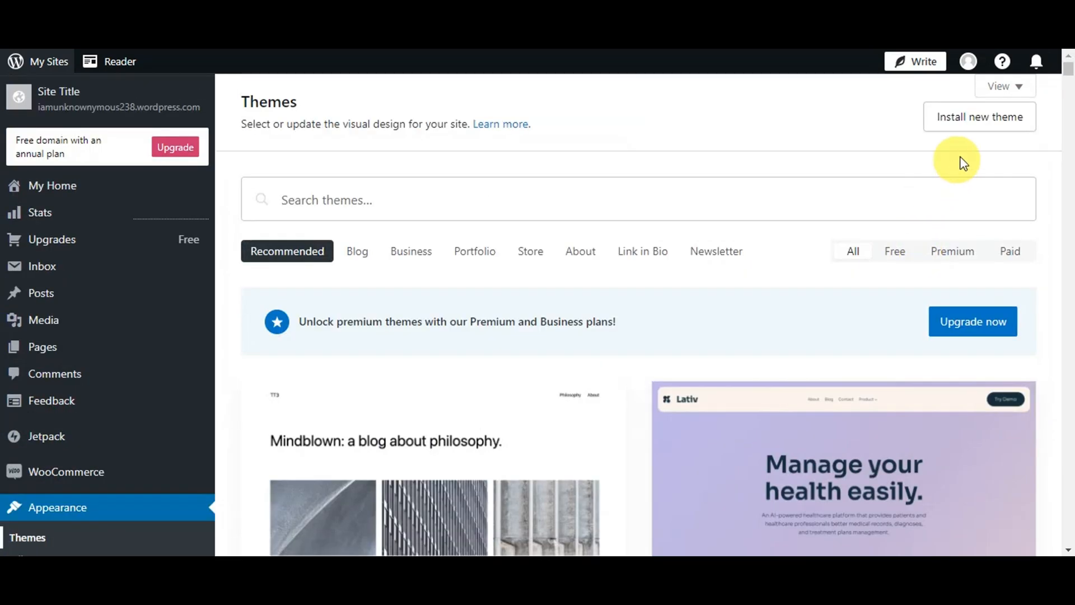
left_click(980, 116)
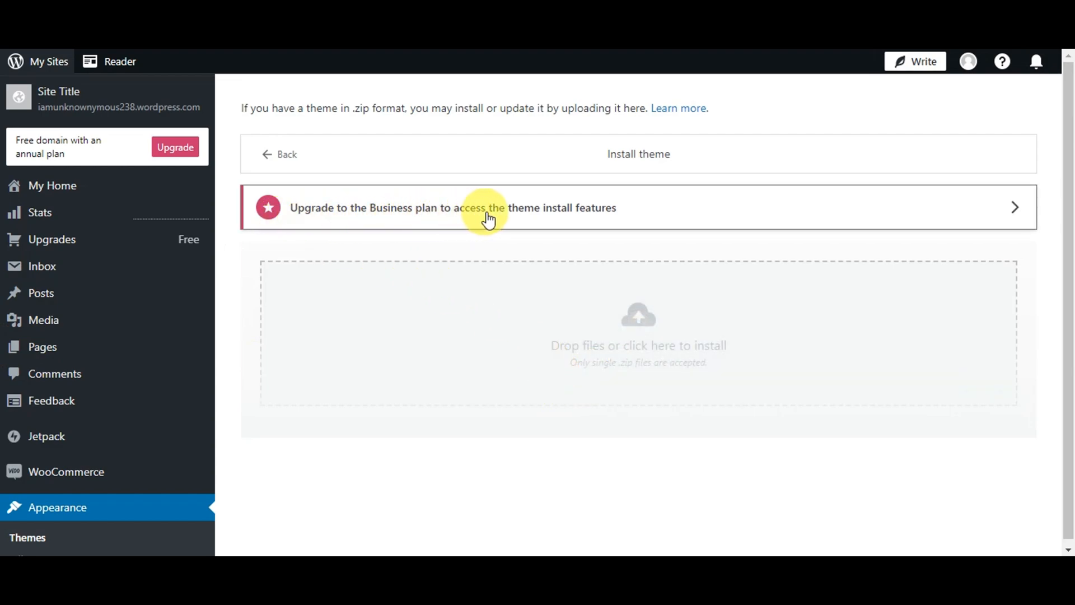
mouse_move(597, 226)
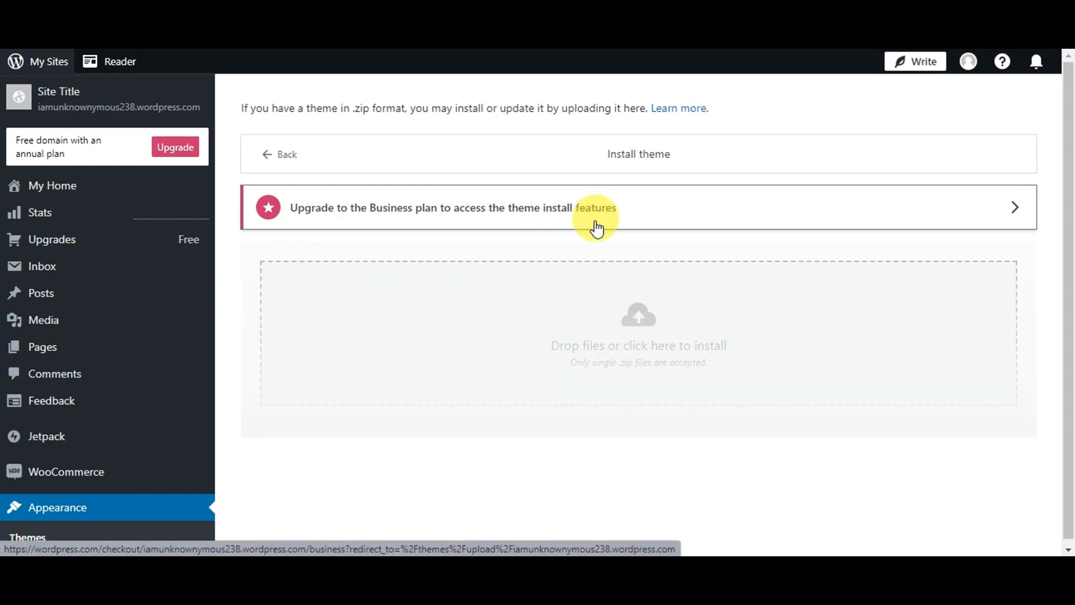
mouse_move(558, 312)
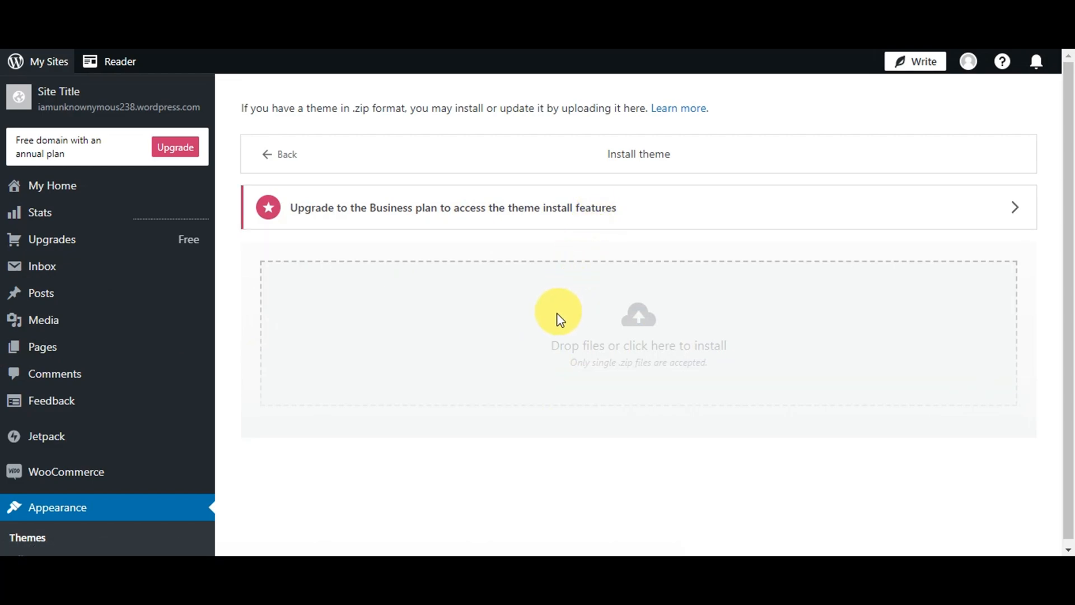
mouse_move(269, 162)
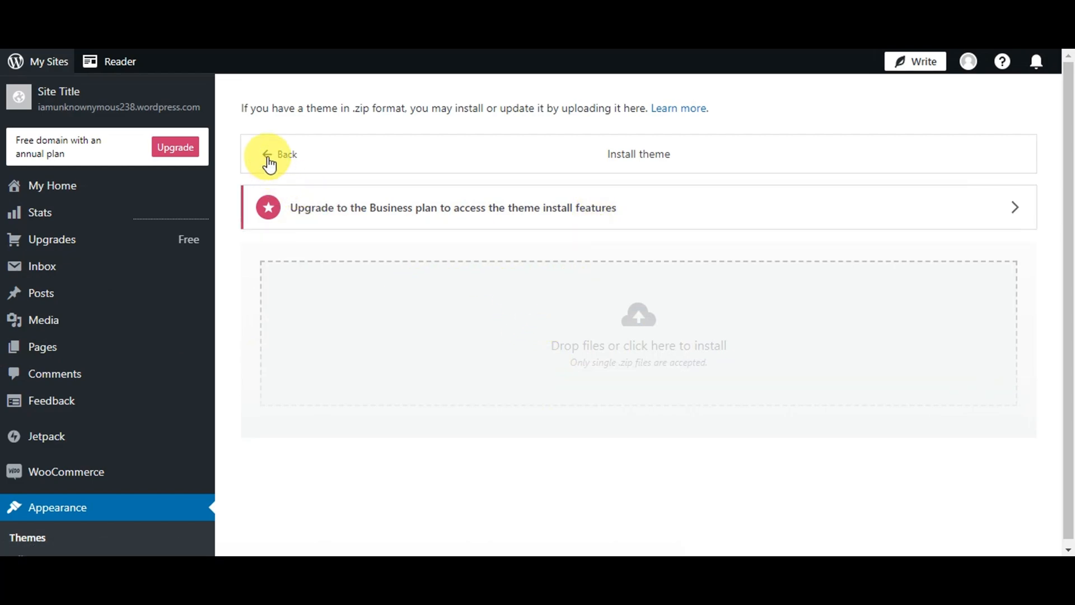
Go back to the Themes gallery and scroll to the free Lativ theme.
left_click(278, 153)
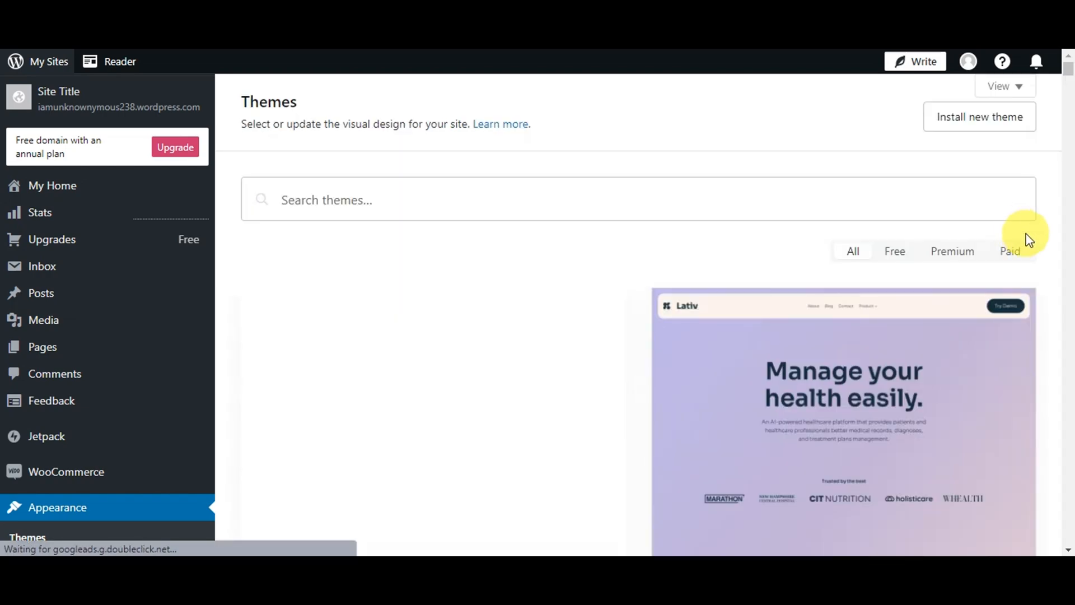
scroll("down", 3)
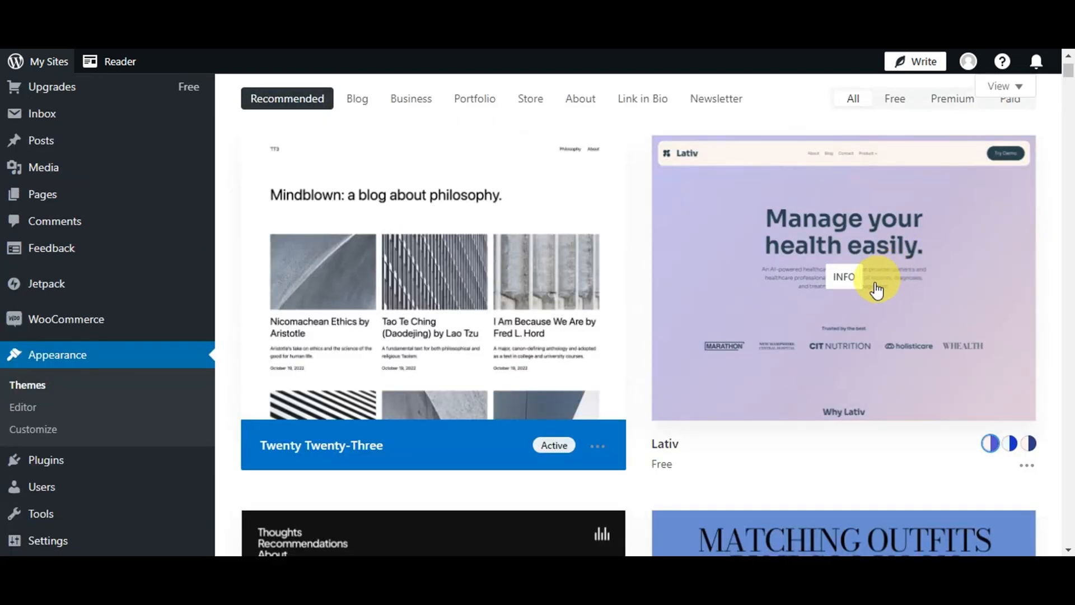
scroll("down", 3)
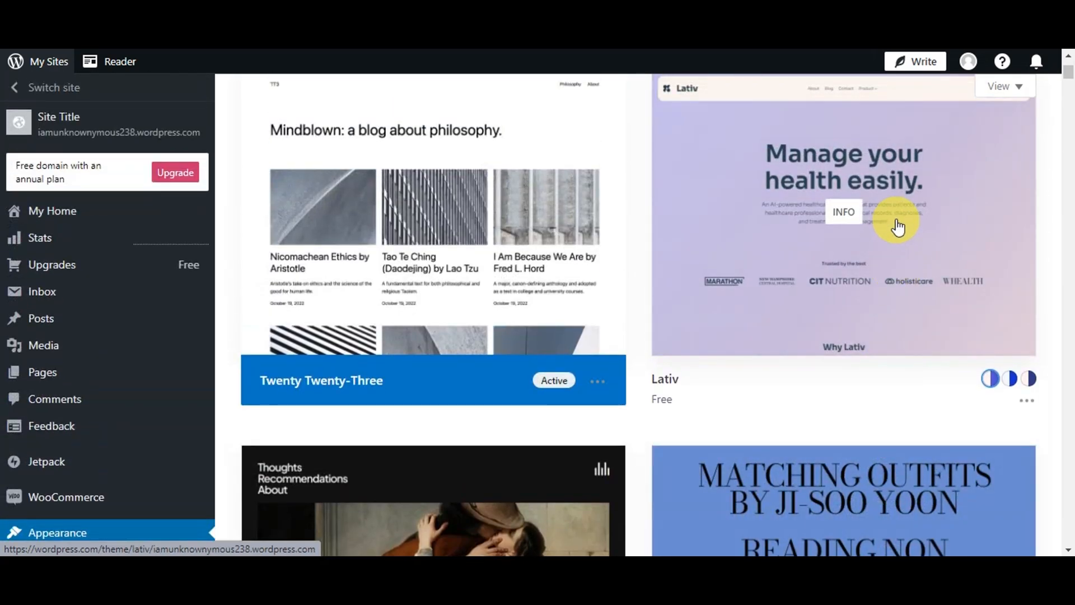
scroll("up", 3)
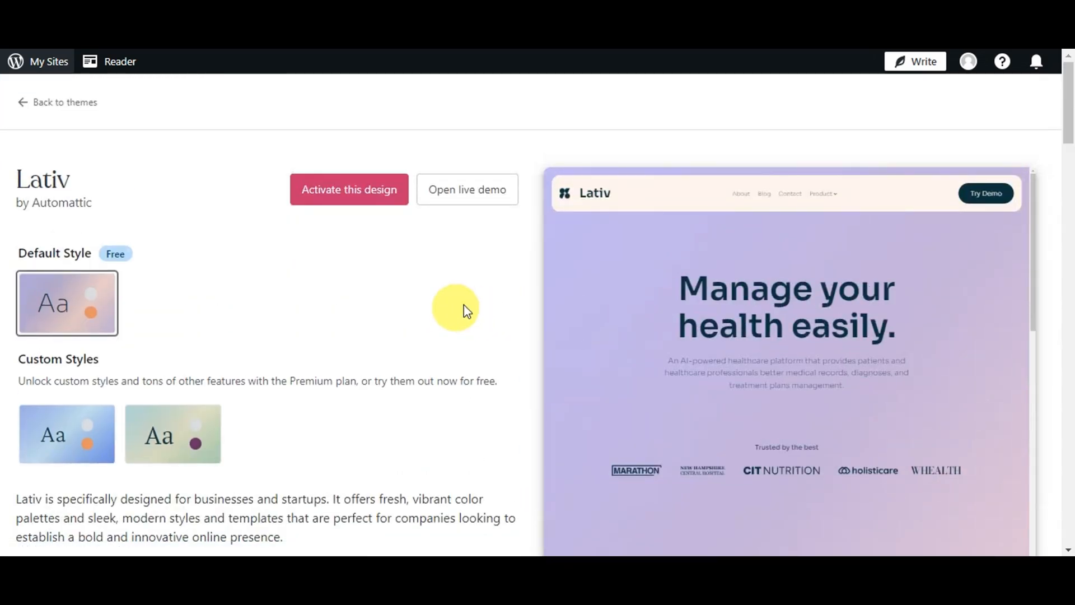
mouse_move(475, 317)
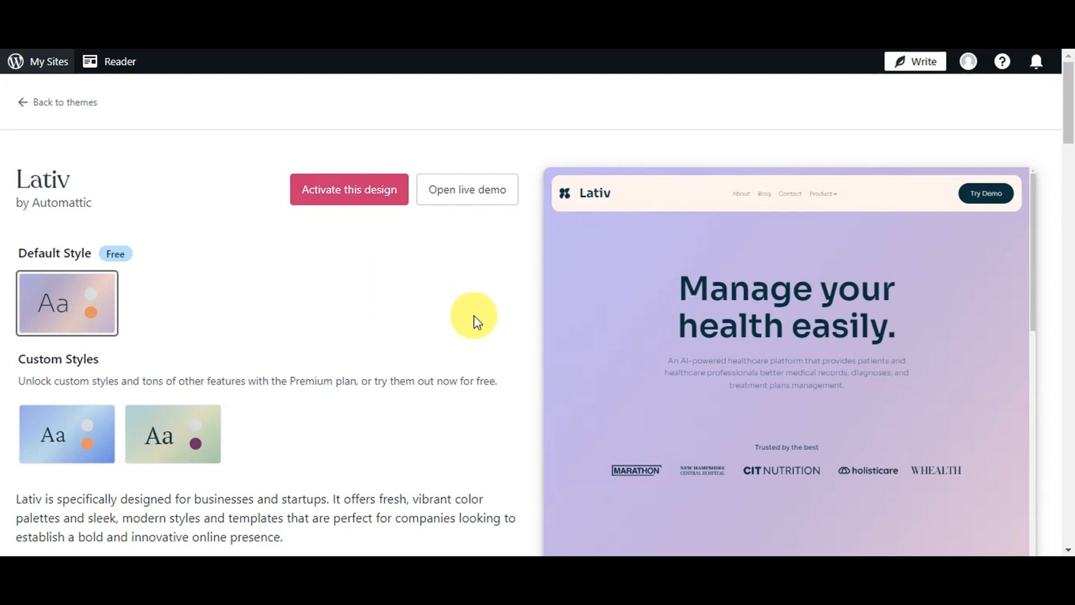
mouse_move(284, 243)
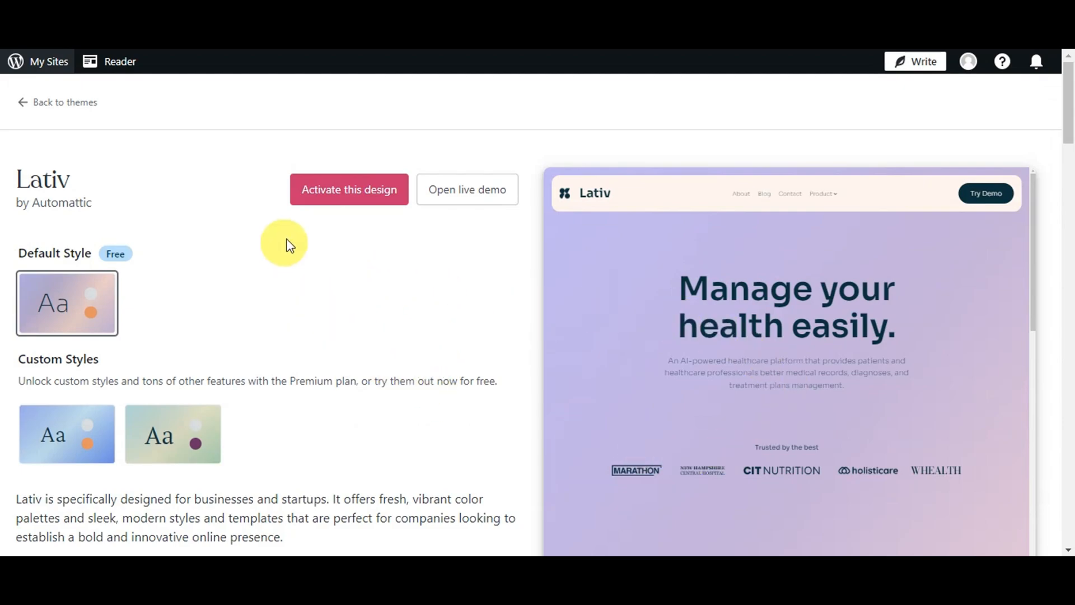
Activate the Lativ theme, accepting that it replaces the existing homepage.
left_click(349, 190)
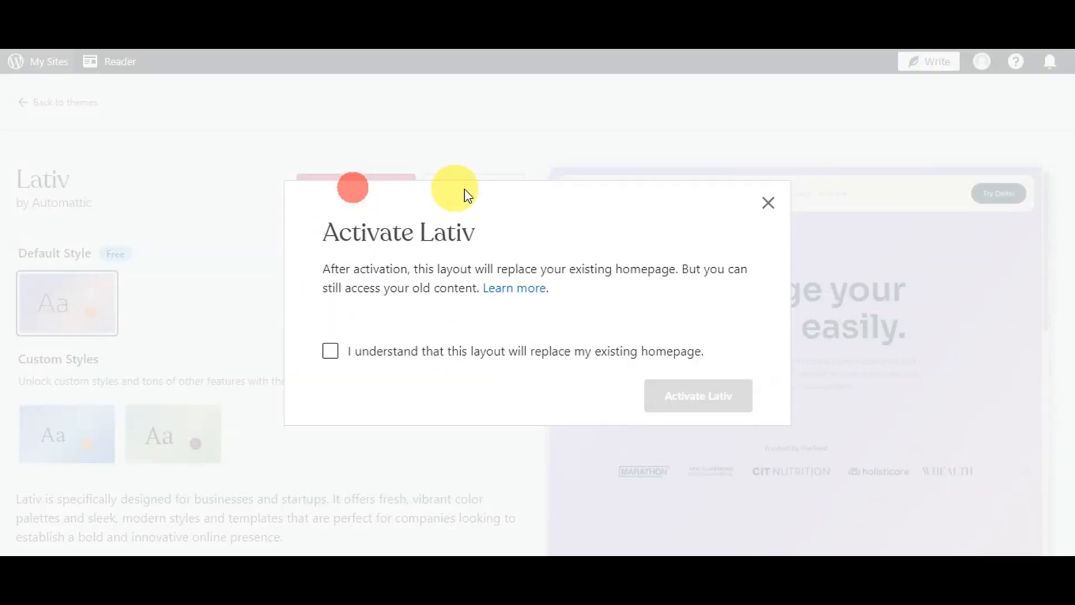
left_click(329, 350)
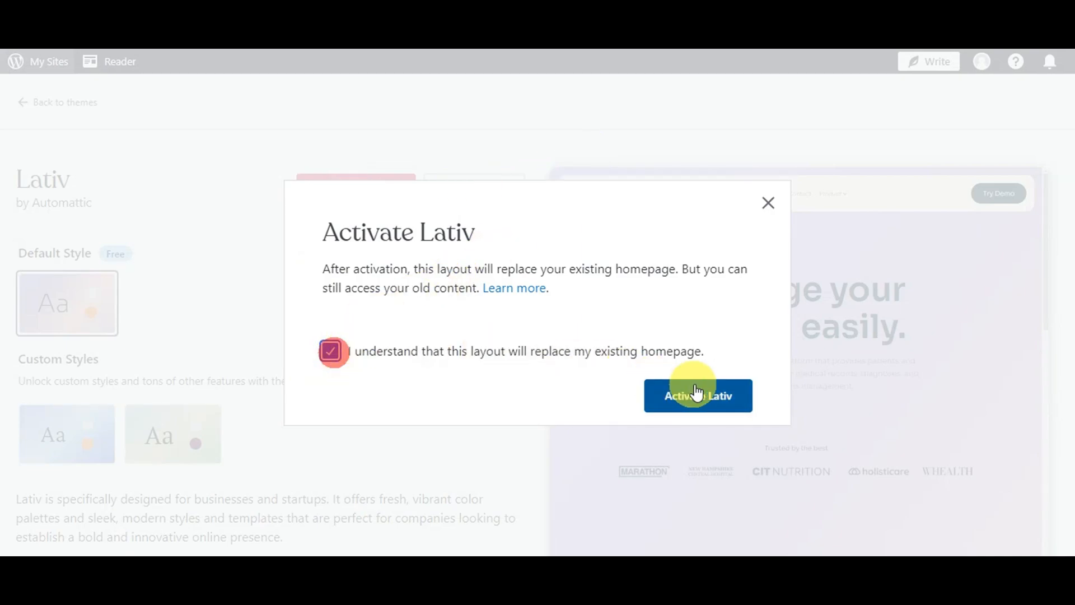
left_click(697, 395)
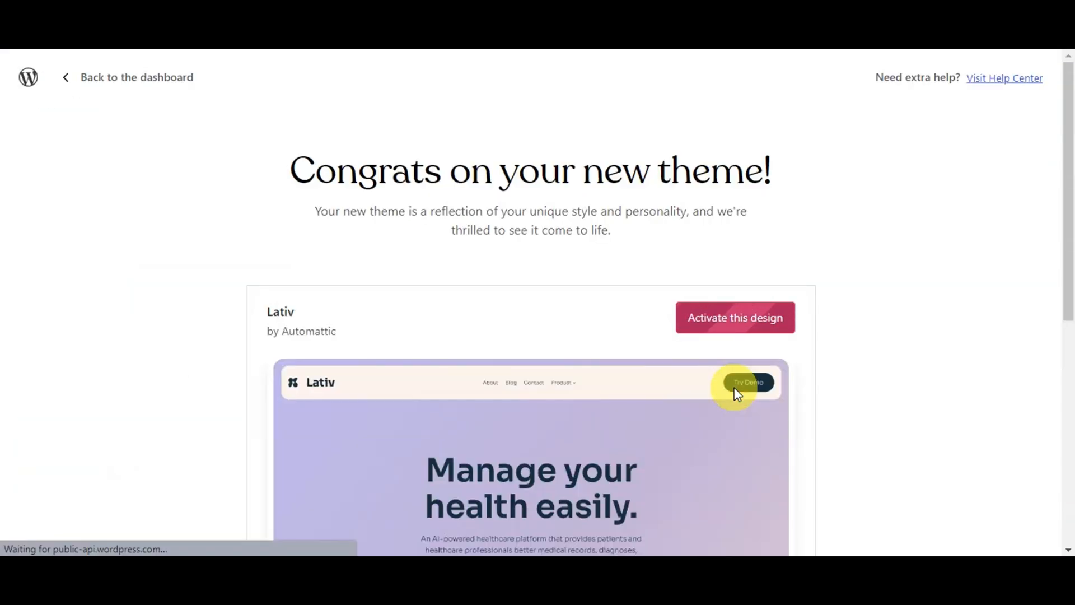
Open the live site showing the new Lativ homepage.
left_click(734, 318)
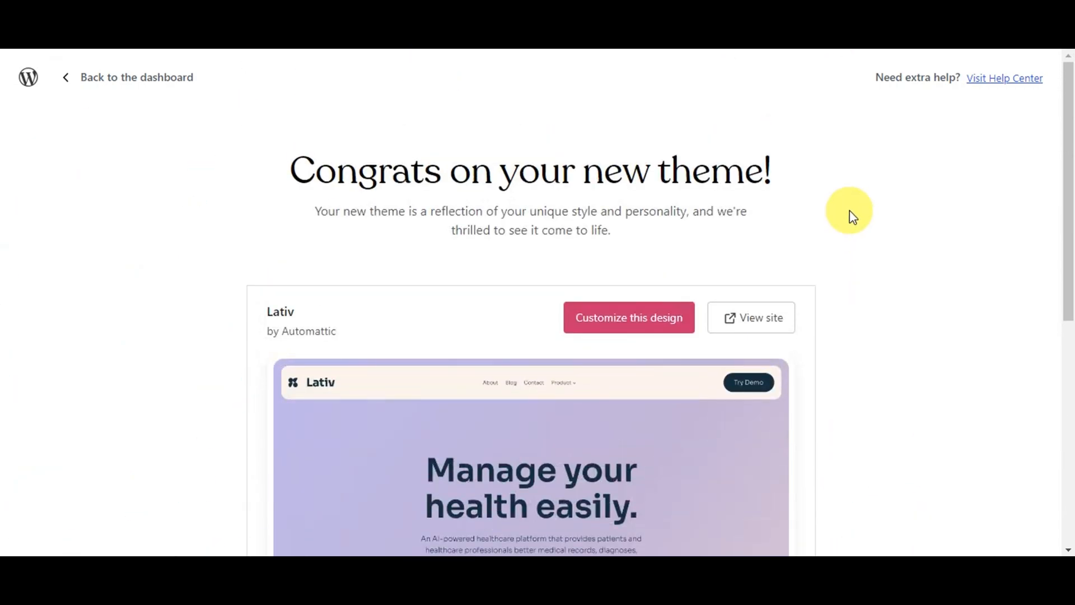
mouse_move(760, 318)
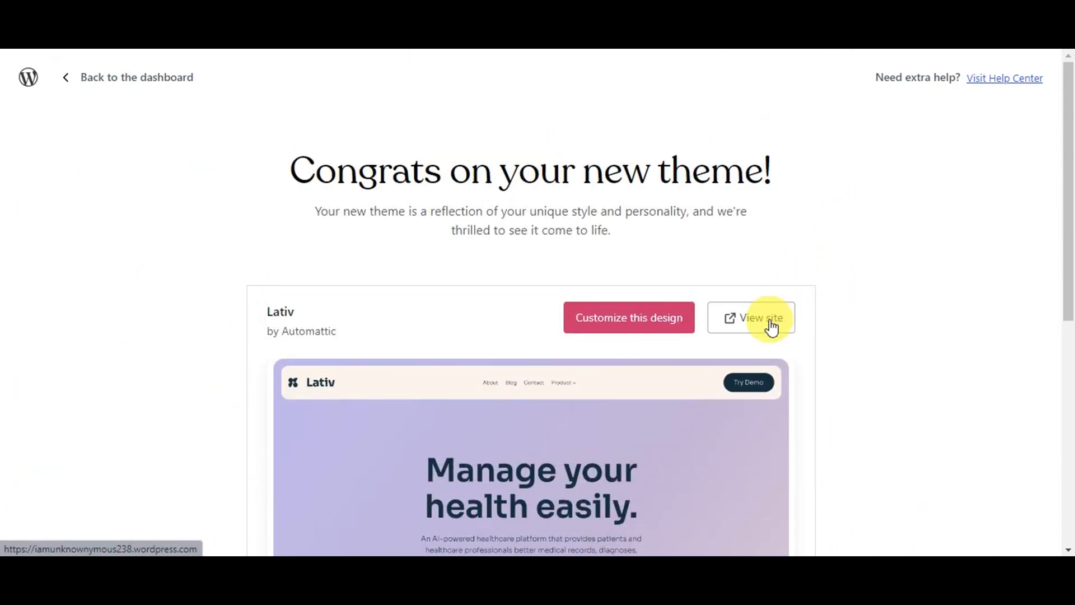
left_click(751, 318)
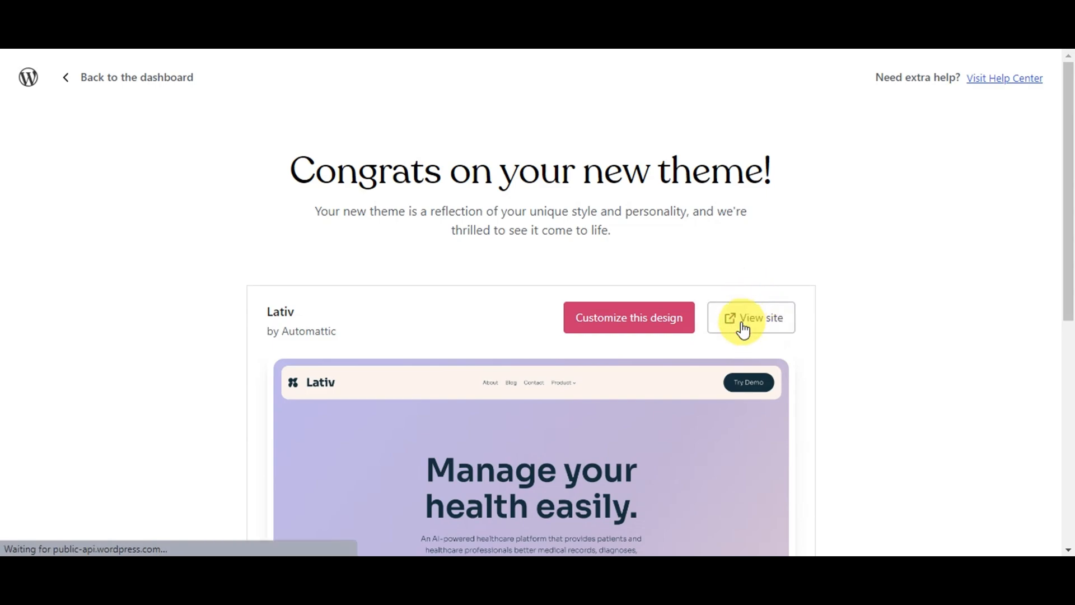
left_click(750, 317)
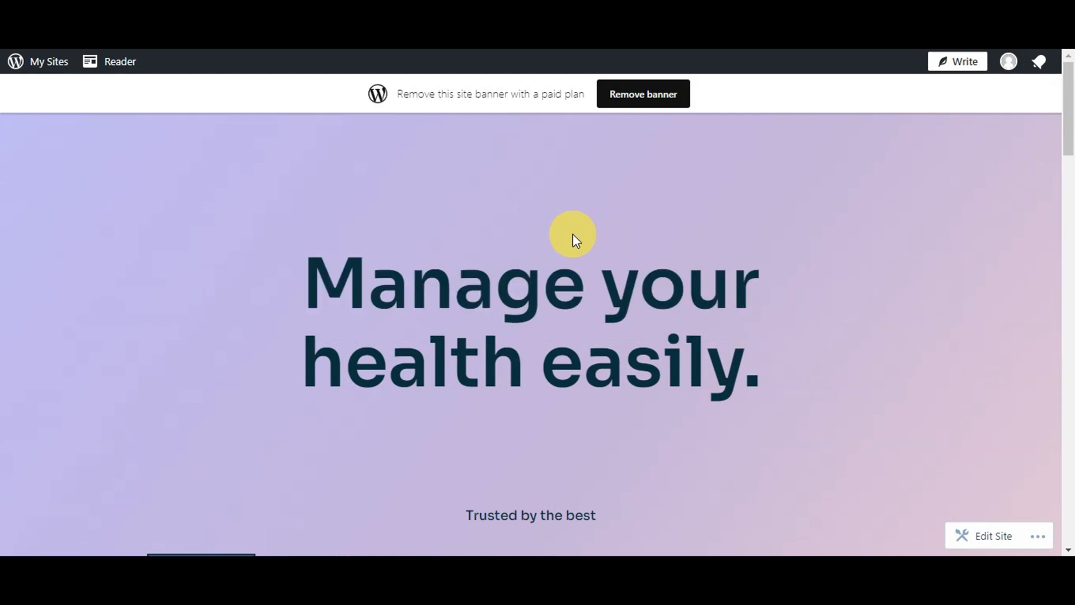
mouse_move(953, 170)
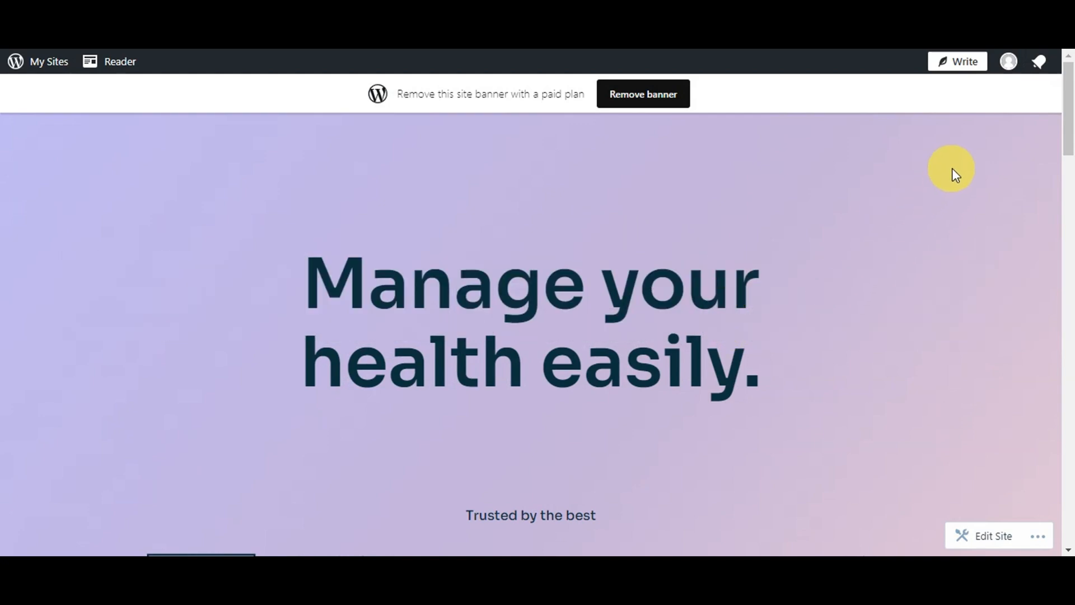
scroll("down", 3)
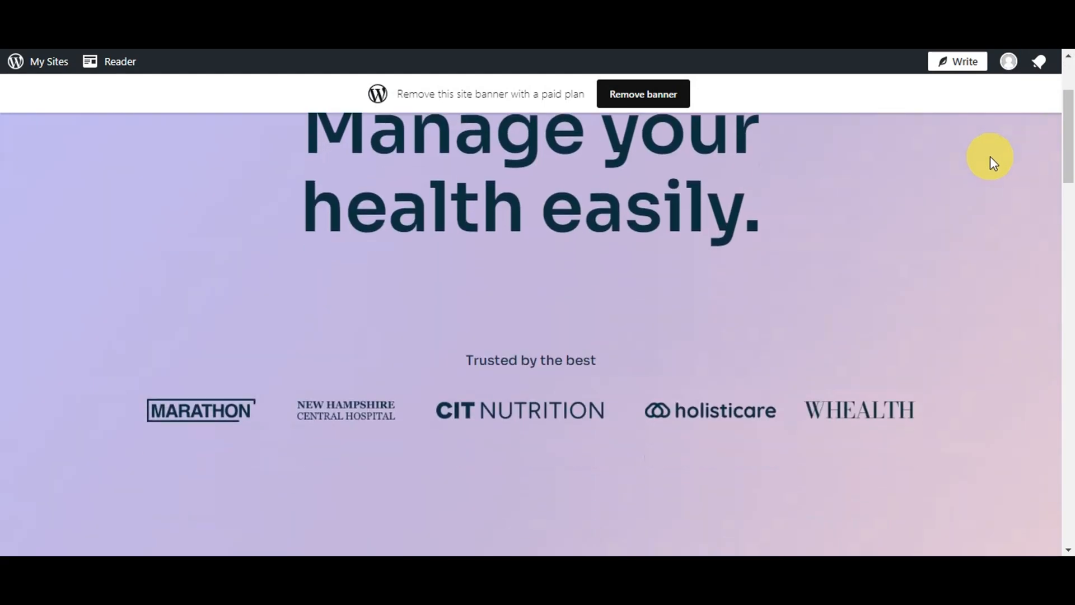
scroll("down", 3)
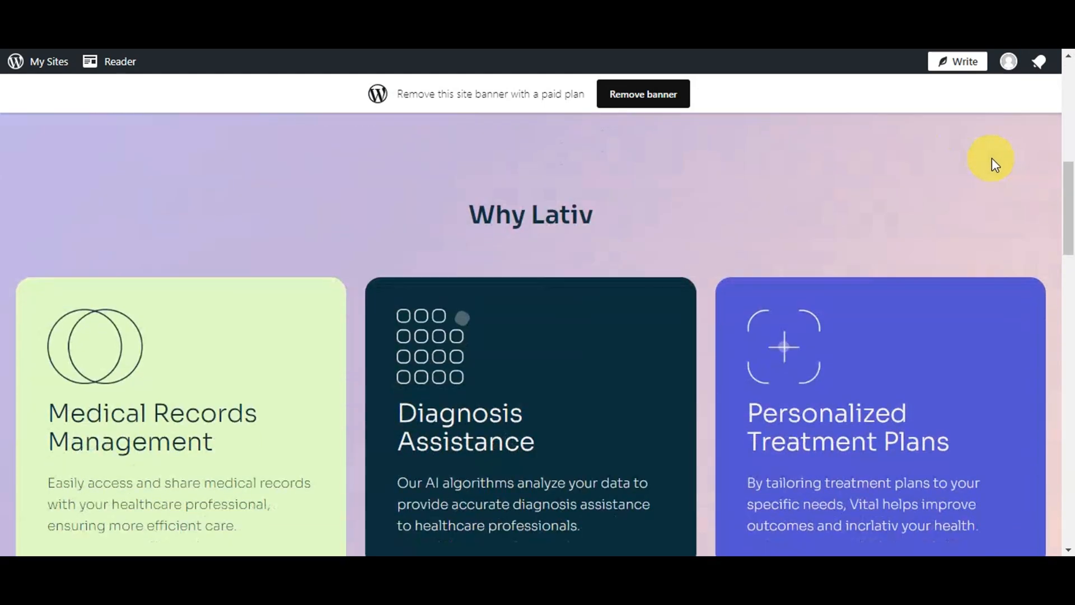
scroll("down", 3)
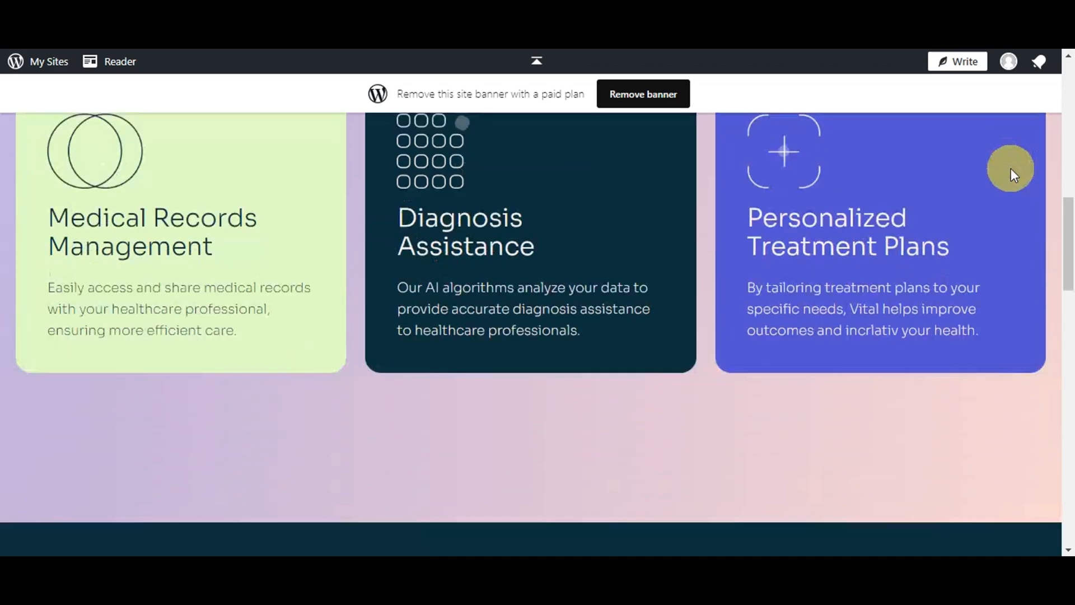
scroll("down", 3)
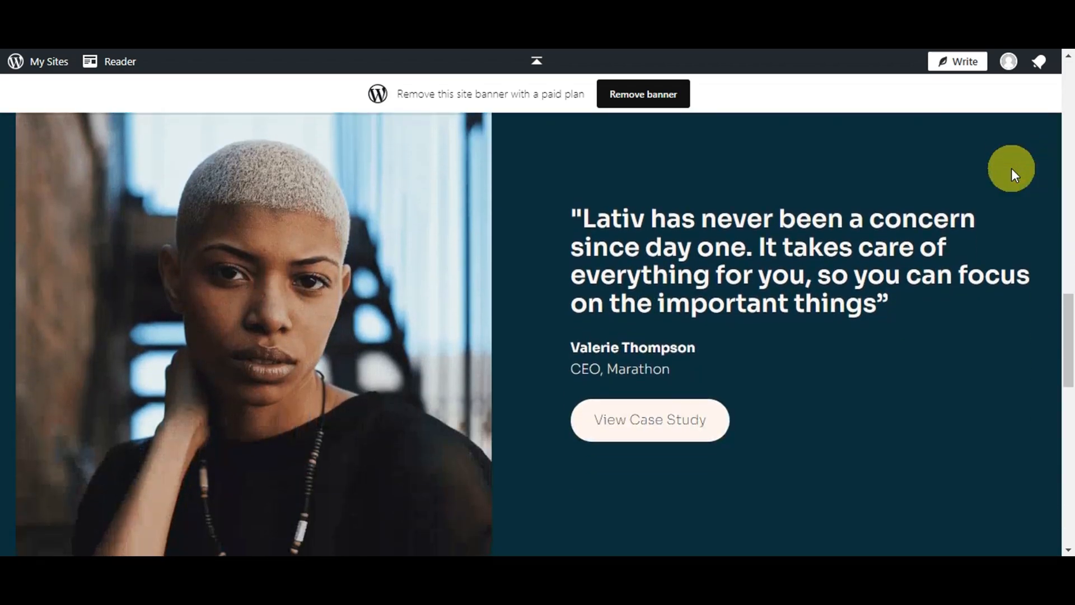
scroll("down", 3)
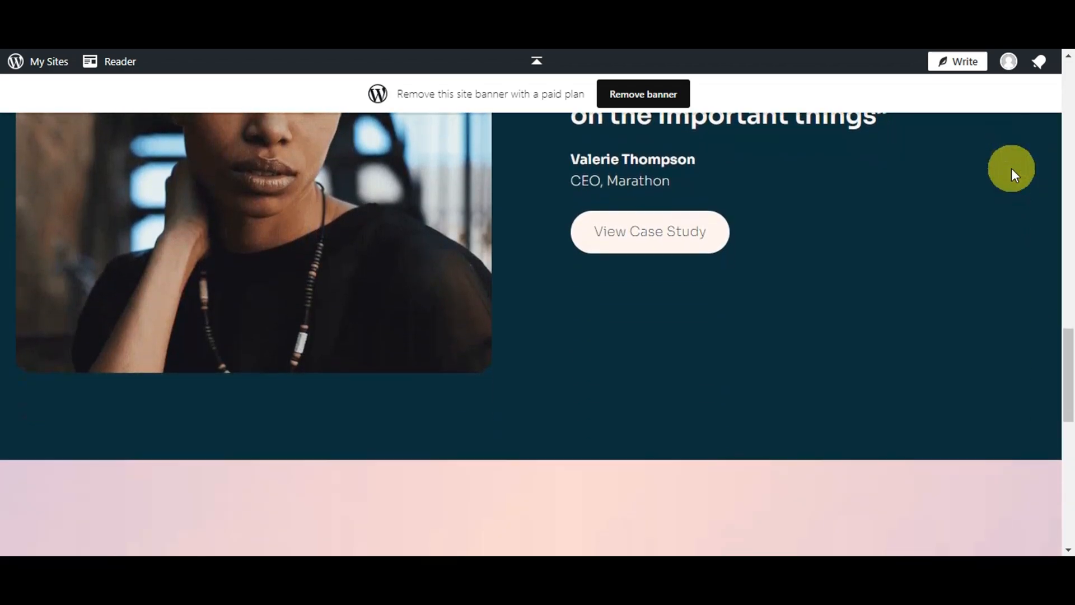
scroll("down", 3)
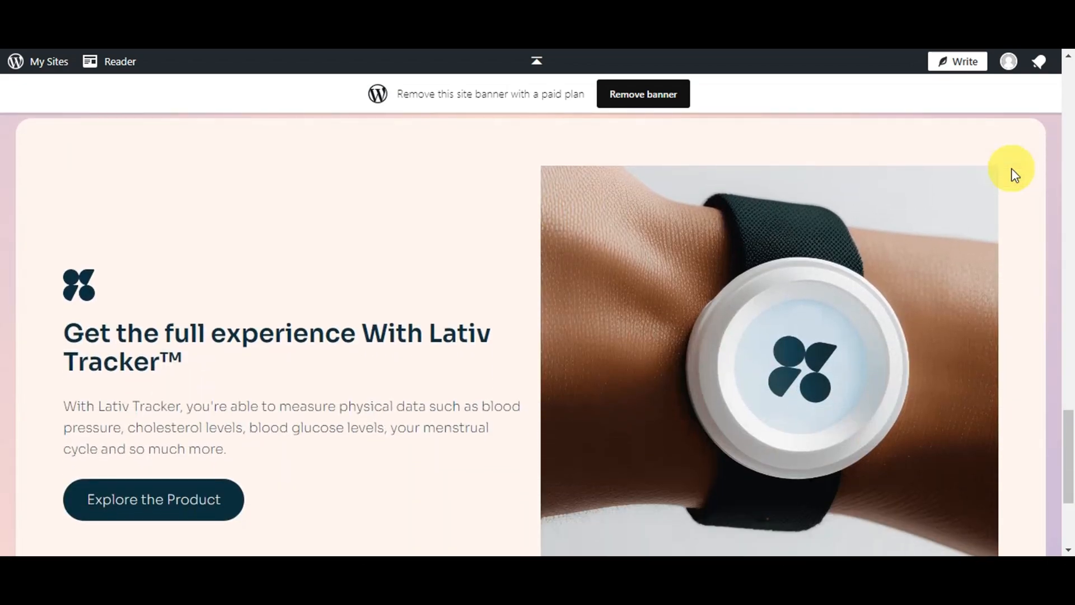
scroll("down", 3)
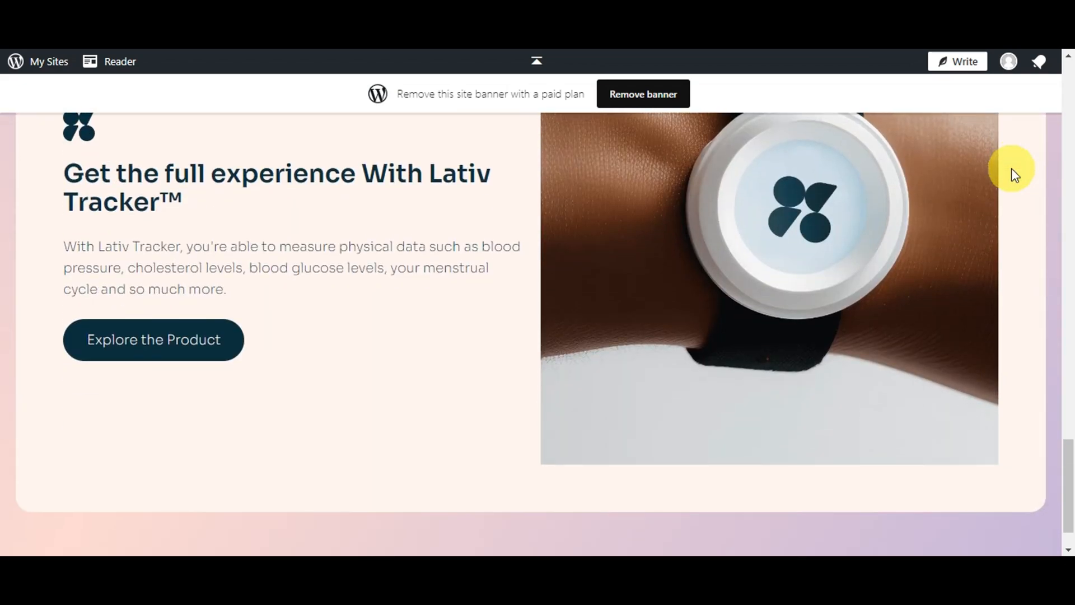
scroll("up", 3)
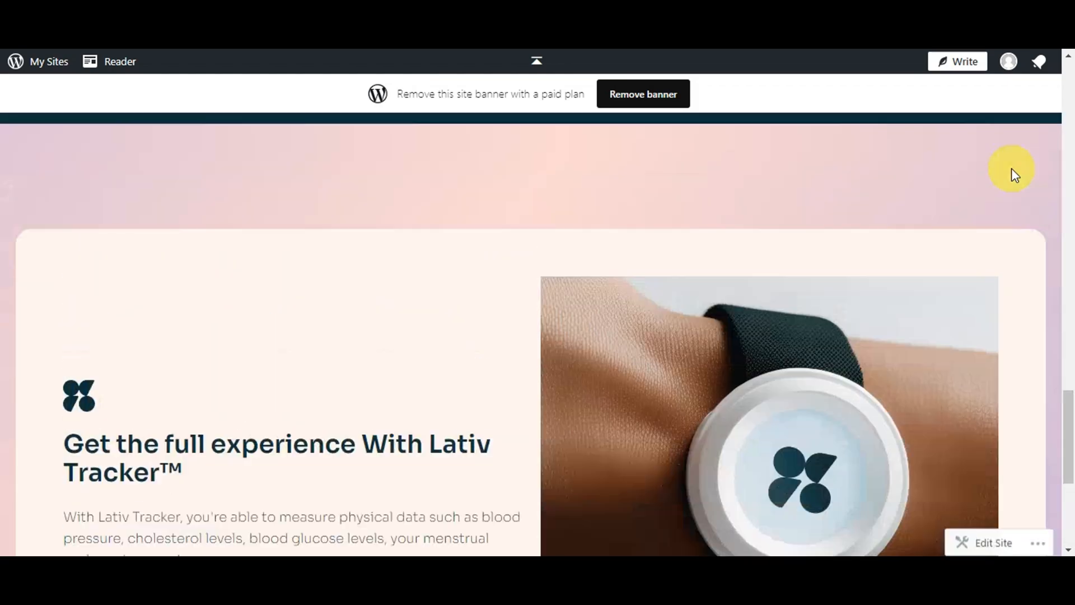
scroll("down", 3)
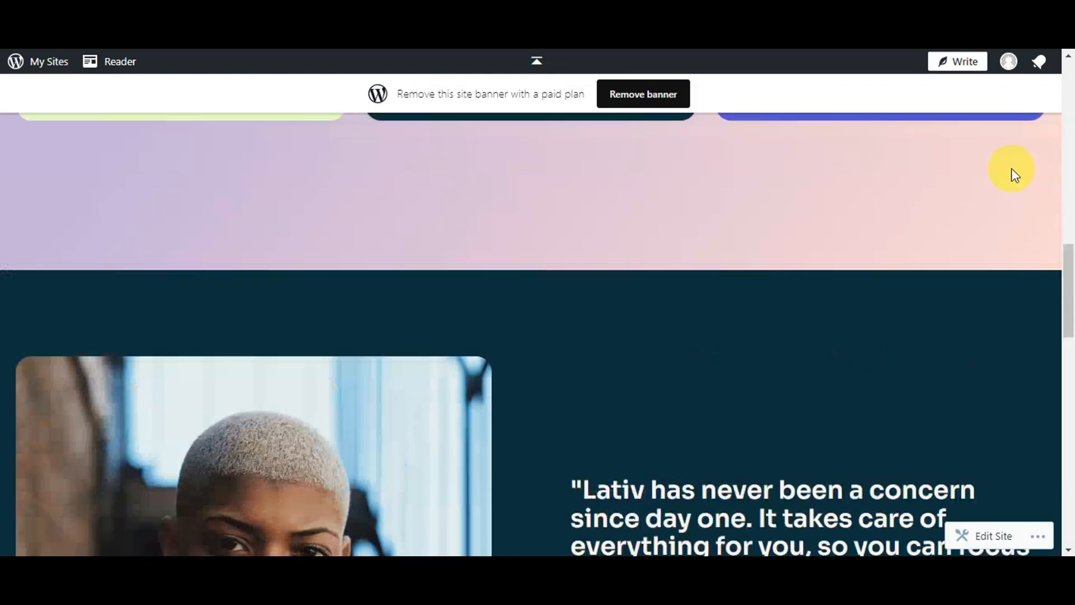
scroll("up", 3)
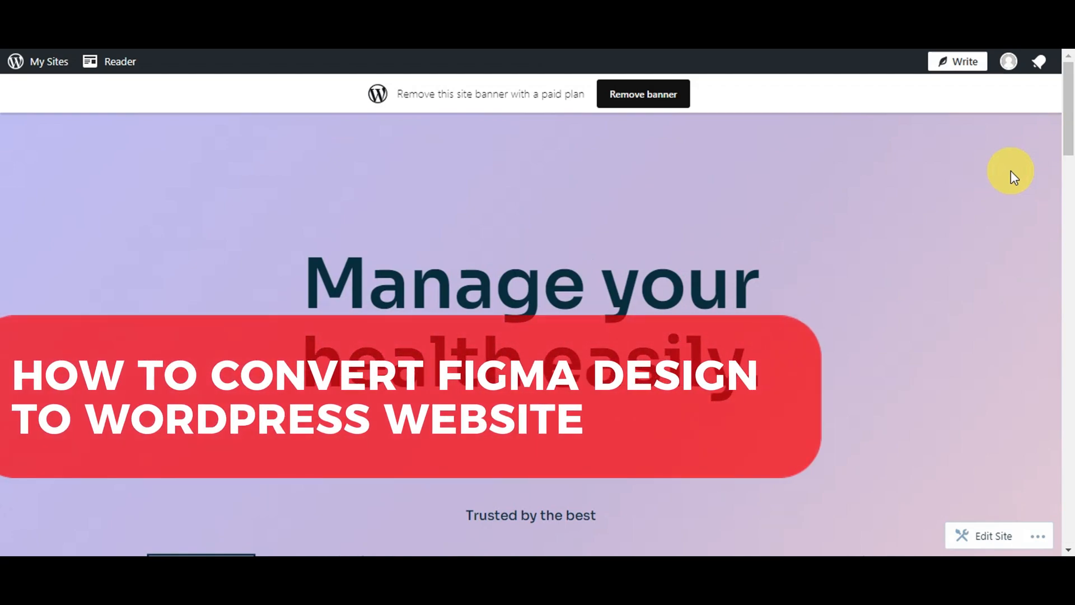
mouse_move(821, 121)
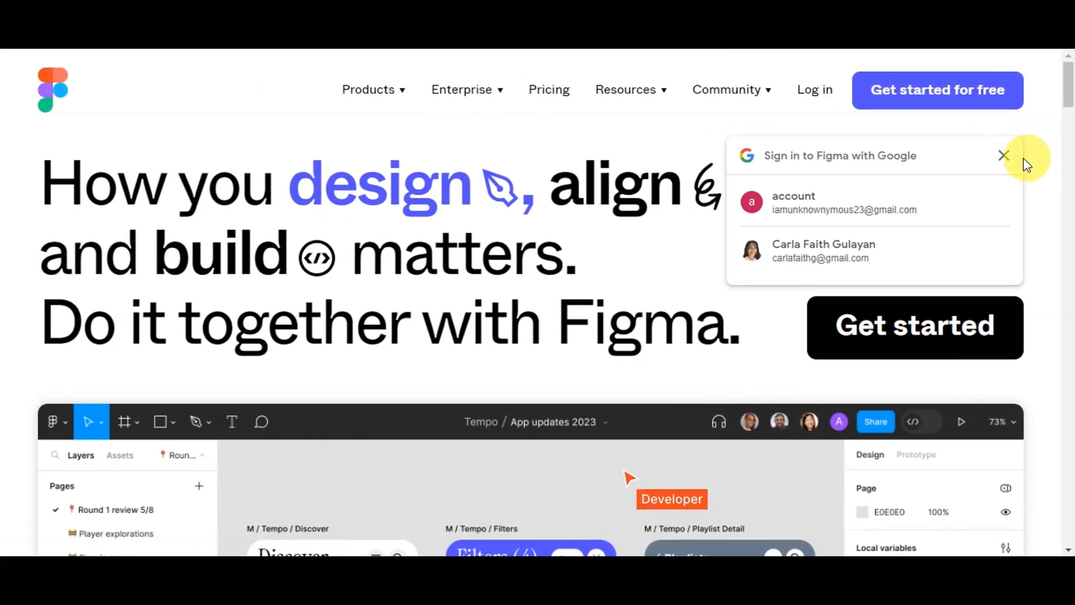
Dismiss the Google sign-in popup on figma.com and scroll to the Dev Mode preview.
left_click(1004, 155)
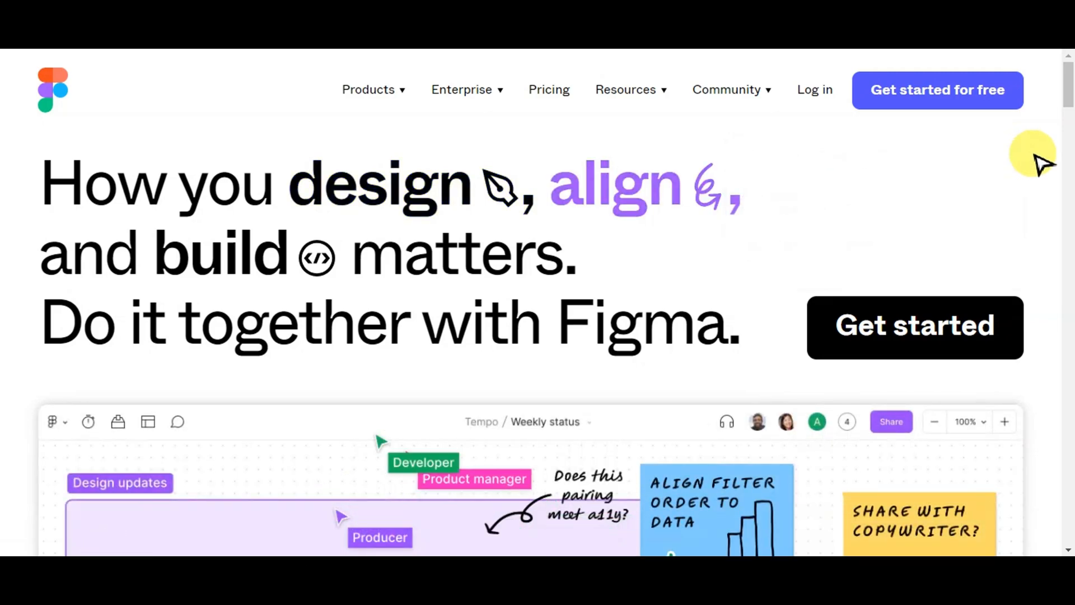
scroll("down", 3)
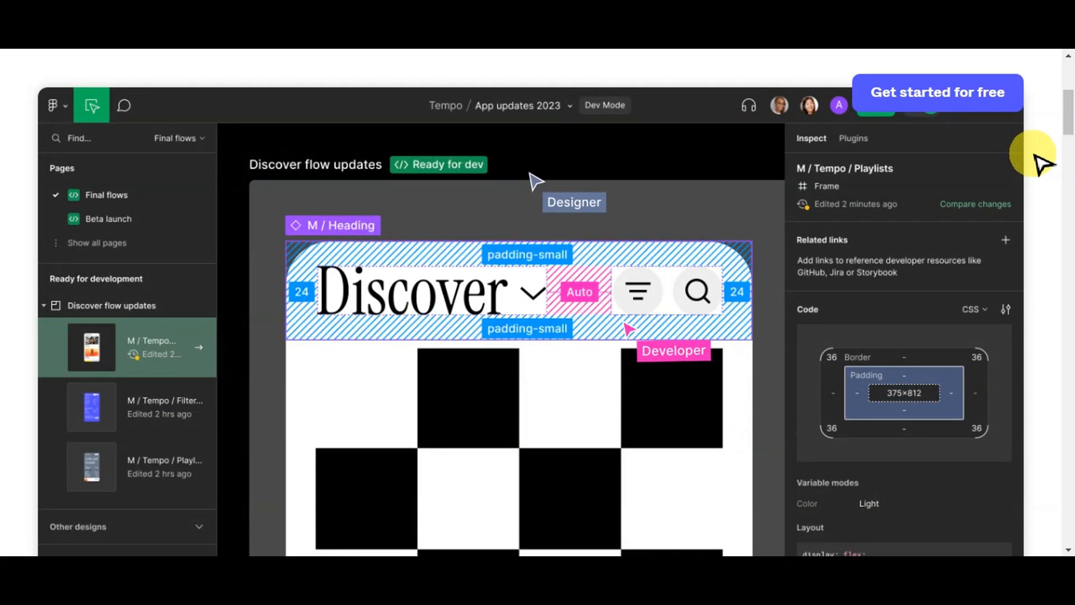
left_click(604, 105)
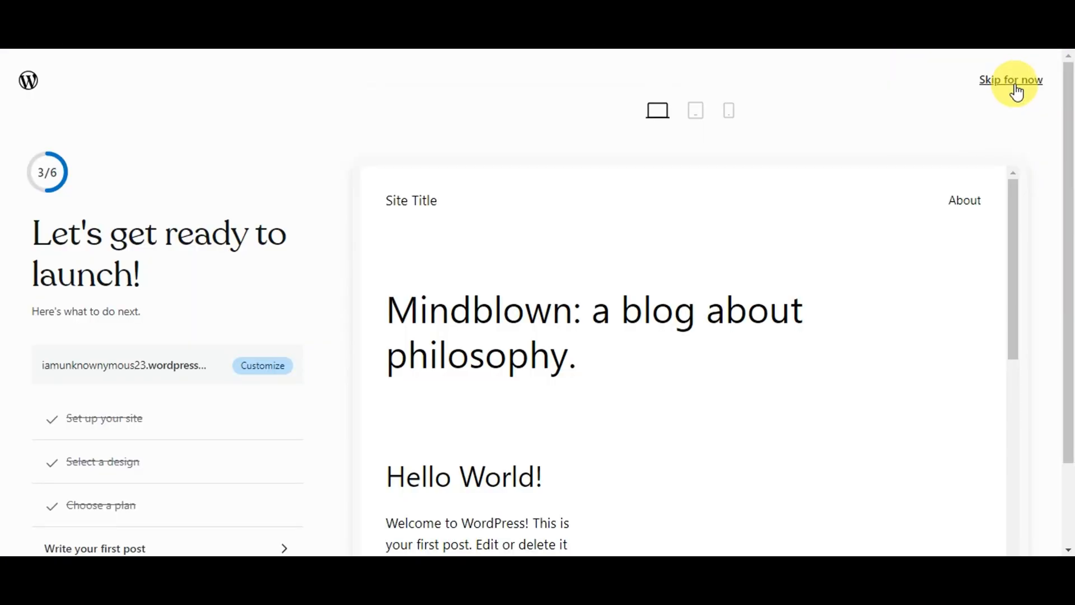
Skip the launch checklist and go to Appearance > Themes in the dashboard sidebar.
left_click(1011, 80)
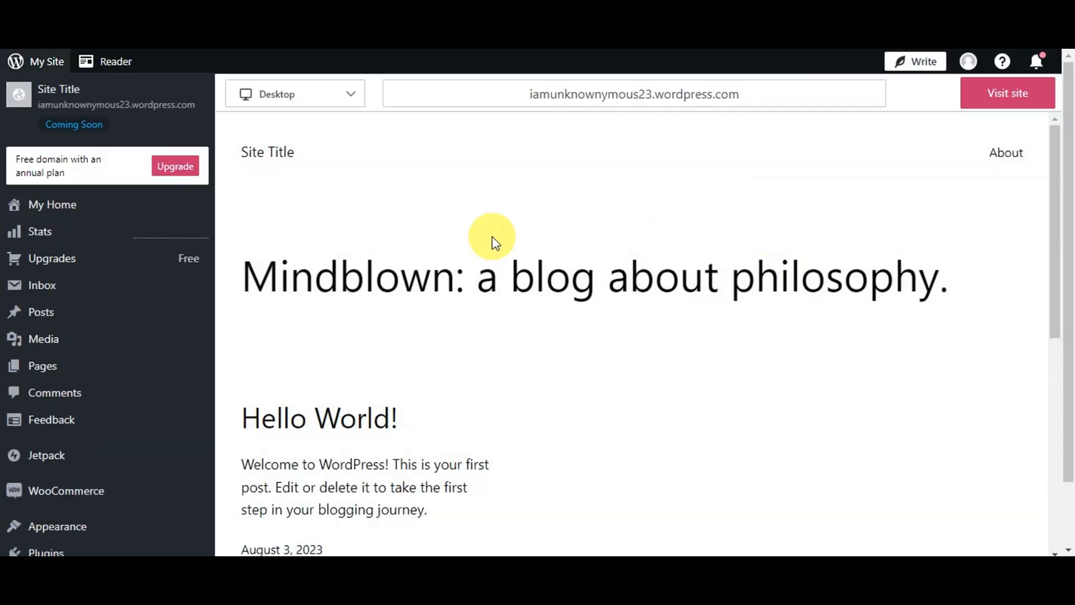
scroll("up", 3)
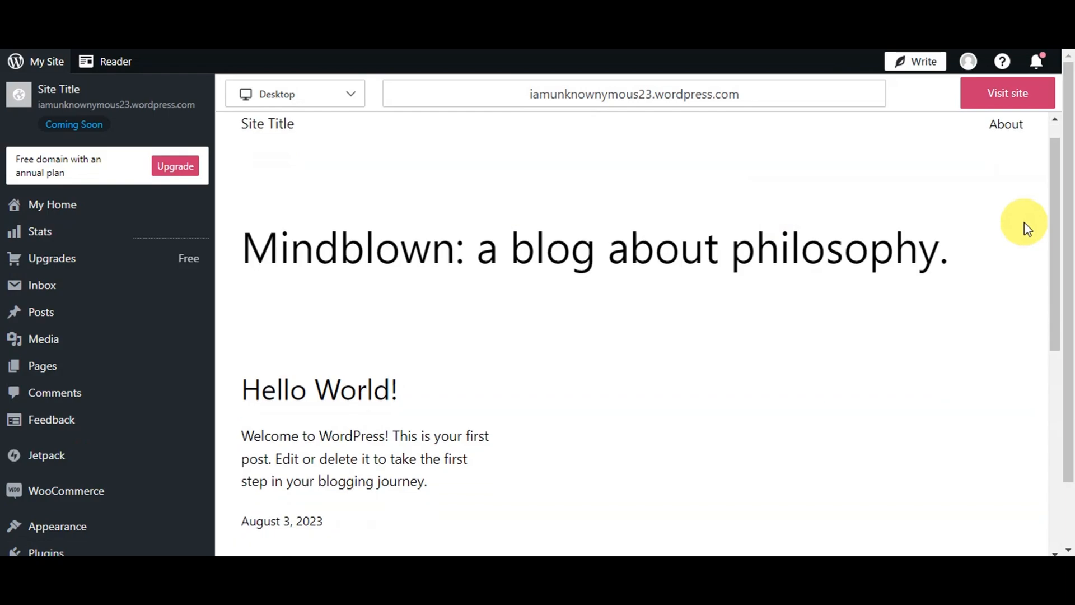
scroll("down", 3)
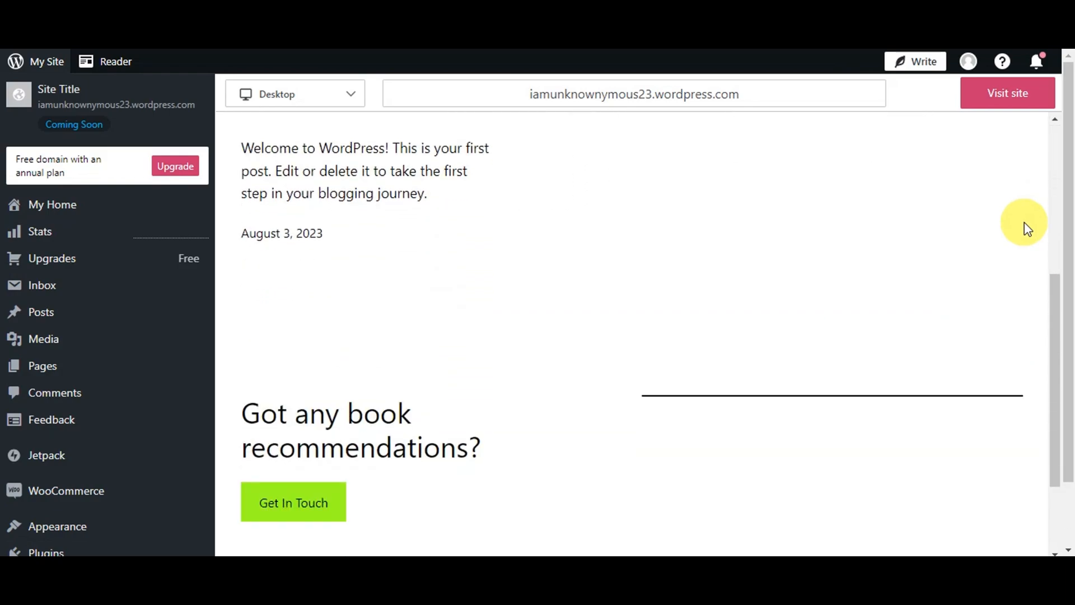
scroll("up", 3)
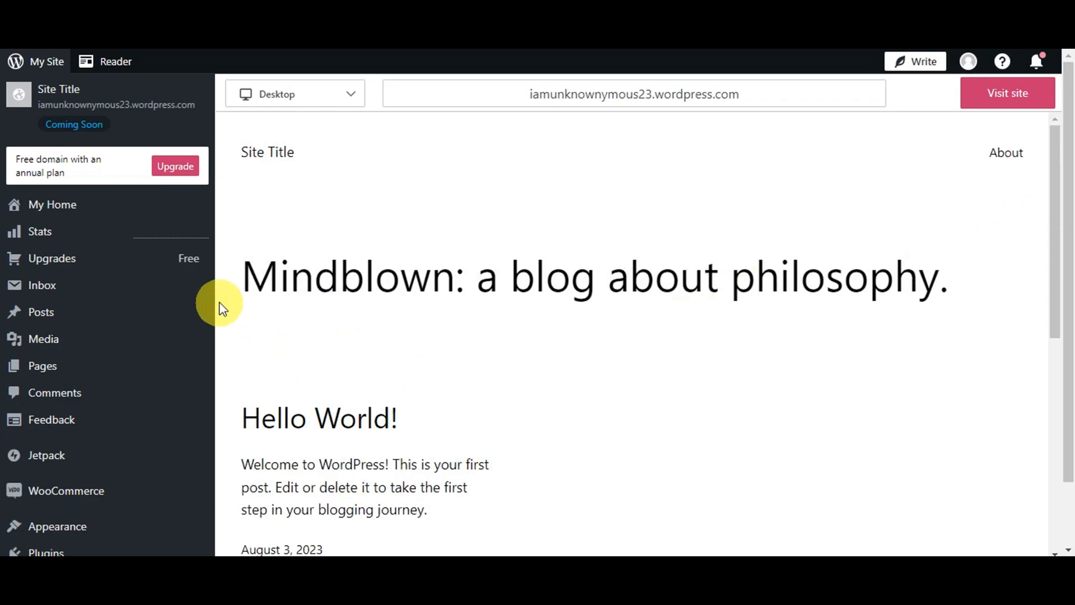
scroll("down", 3)
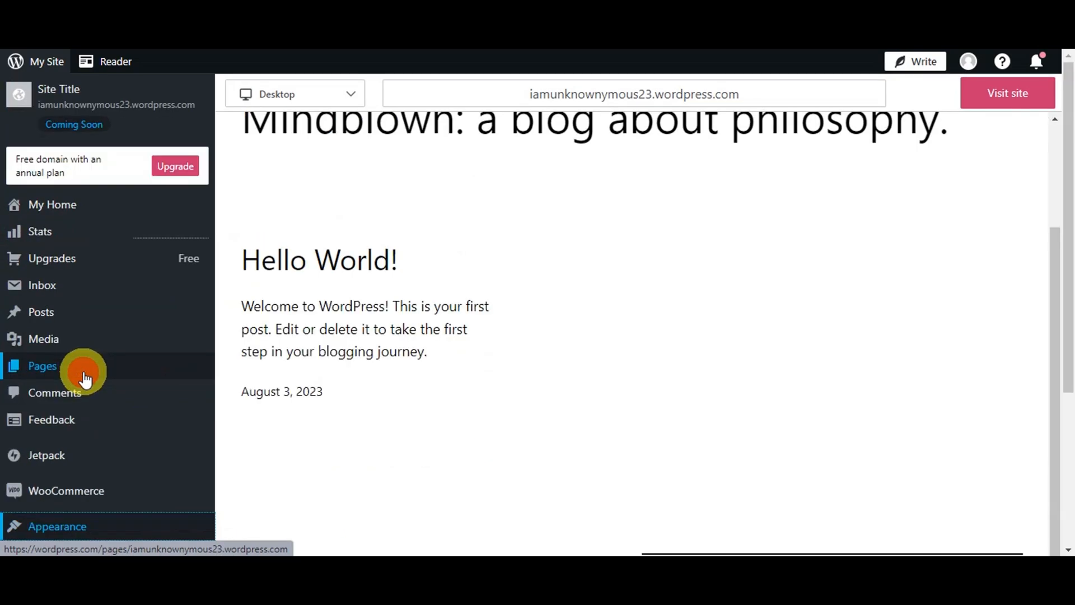
left_click(57, 526)
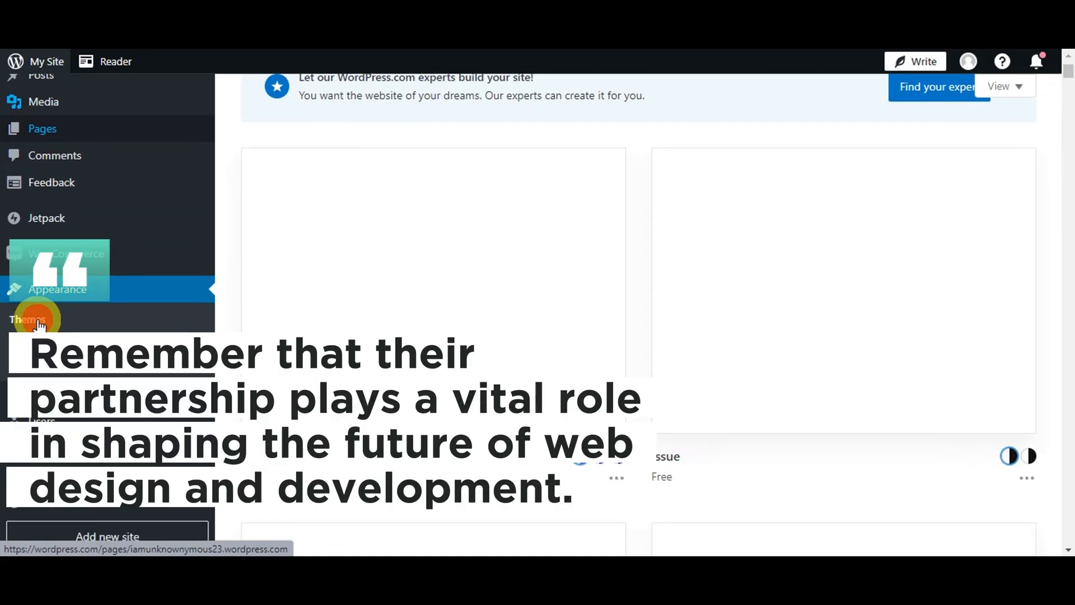
scroll("down", 3)
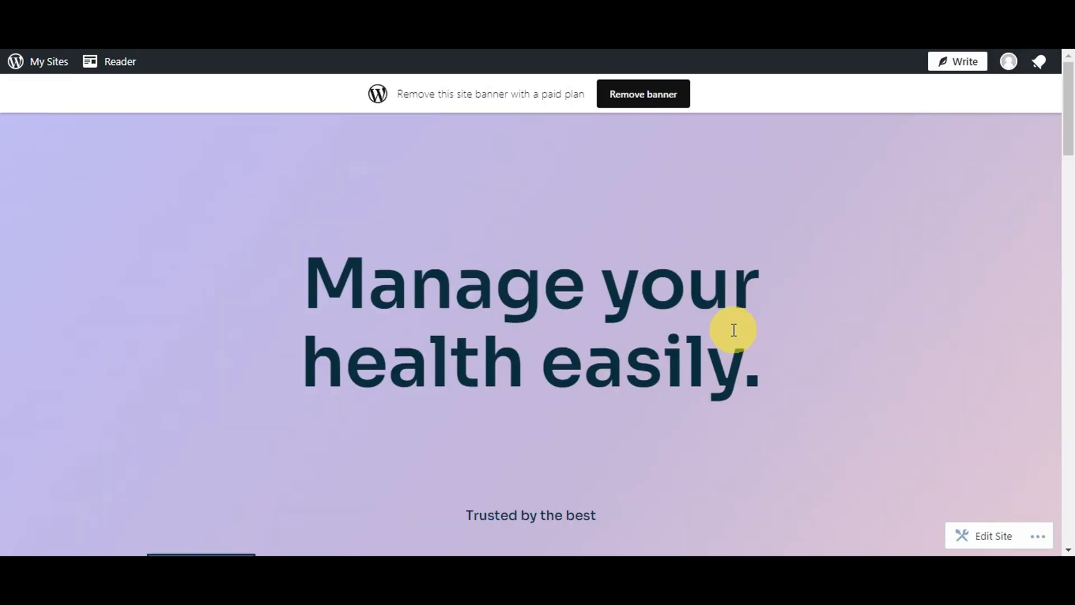
mouse_move(634, 238)
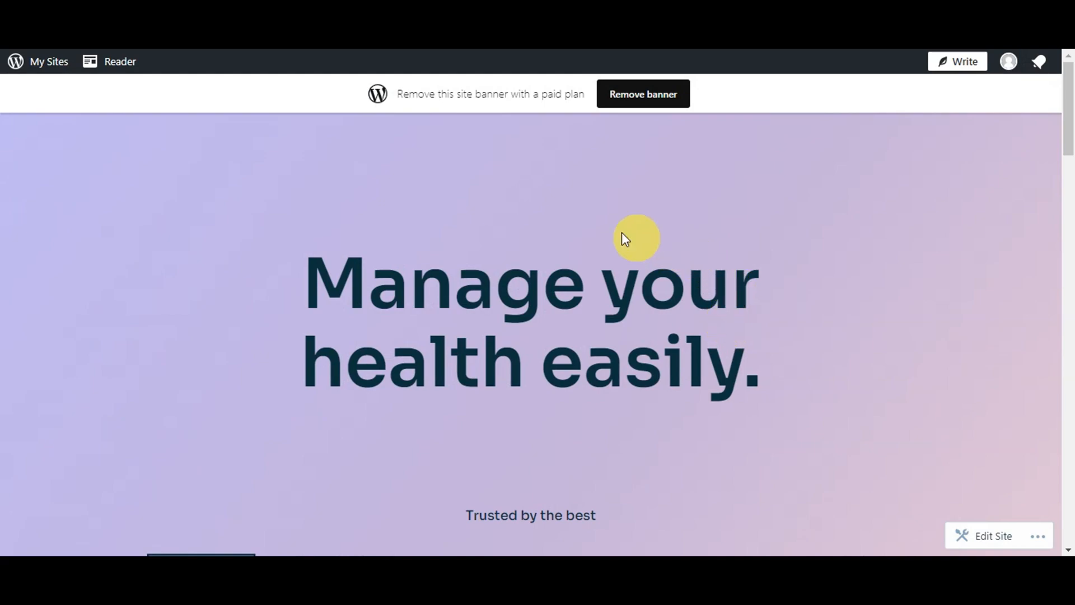
mouse_move(880, 247)
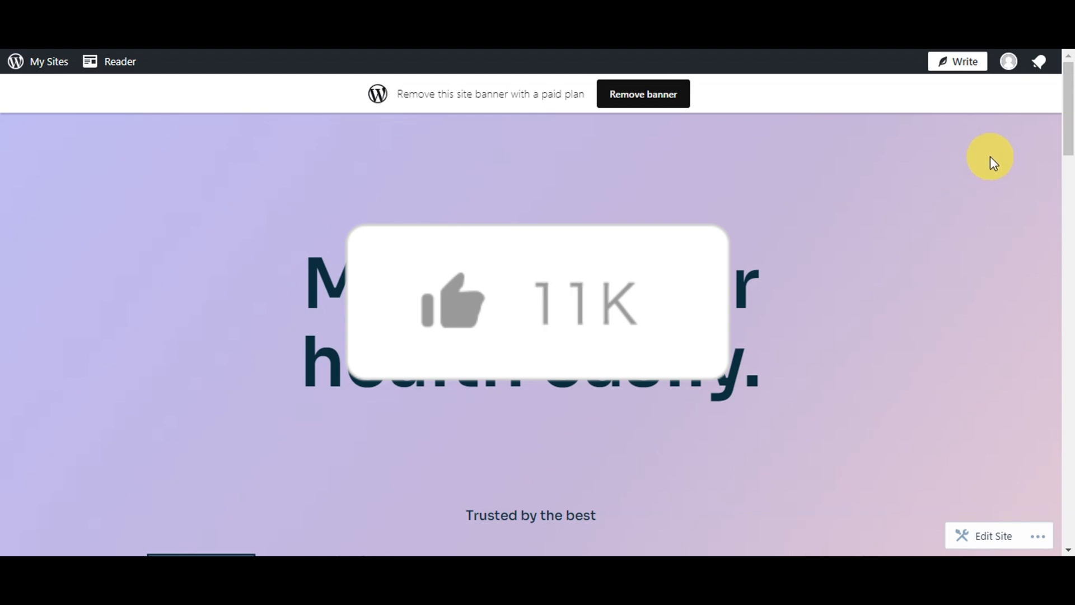
Scroll the live site from the hero past the Why Lativ cards to the testimonial.
scroll("down", 3)
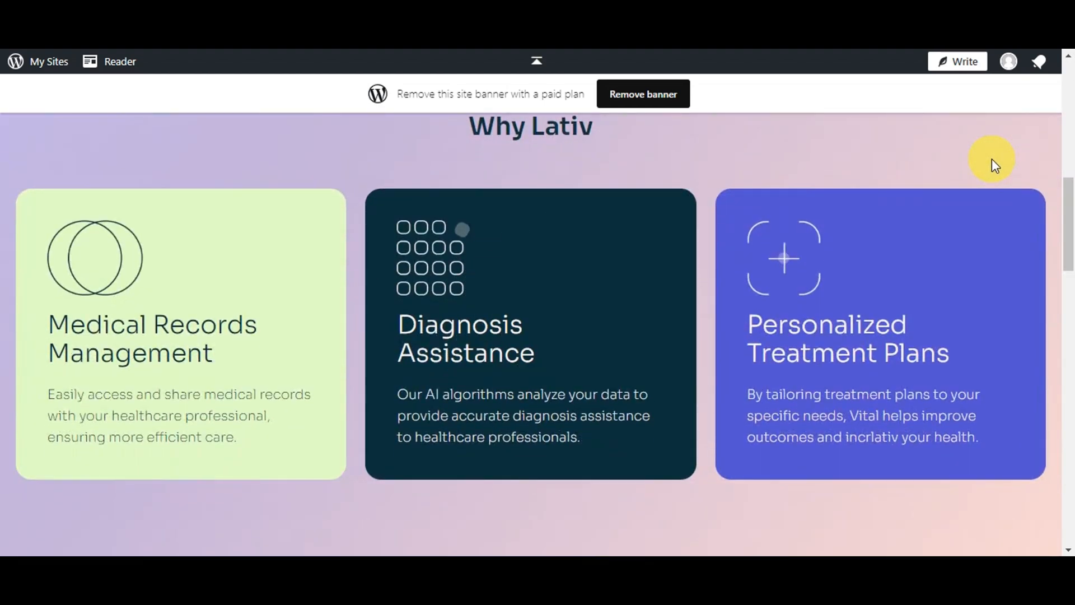
scroll("down", 3)
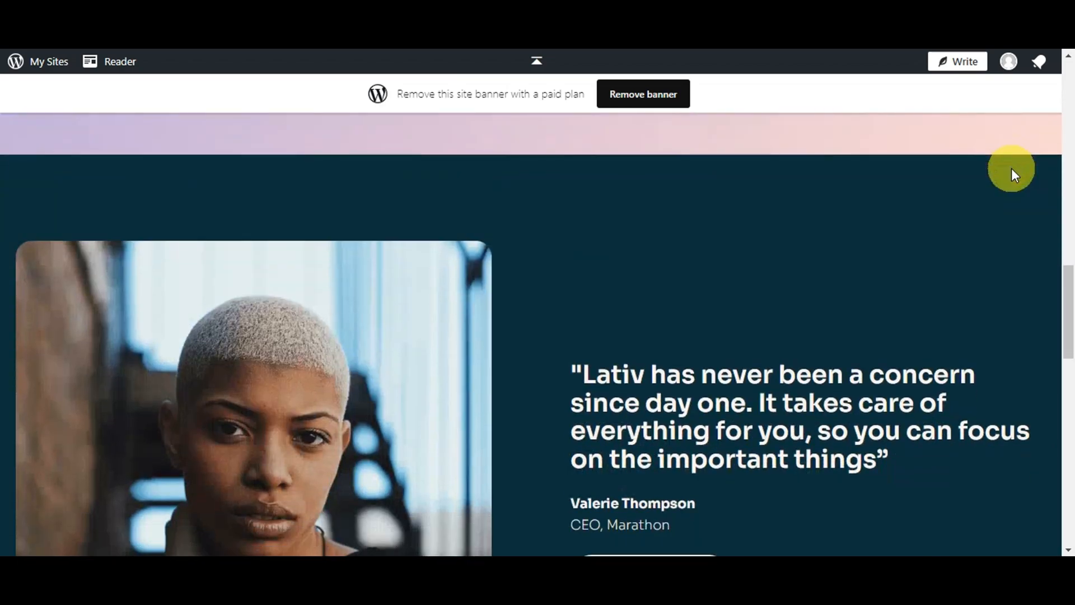
scroll("down", 3)
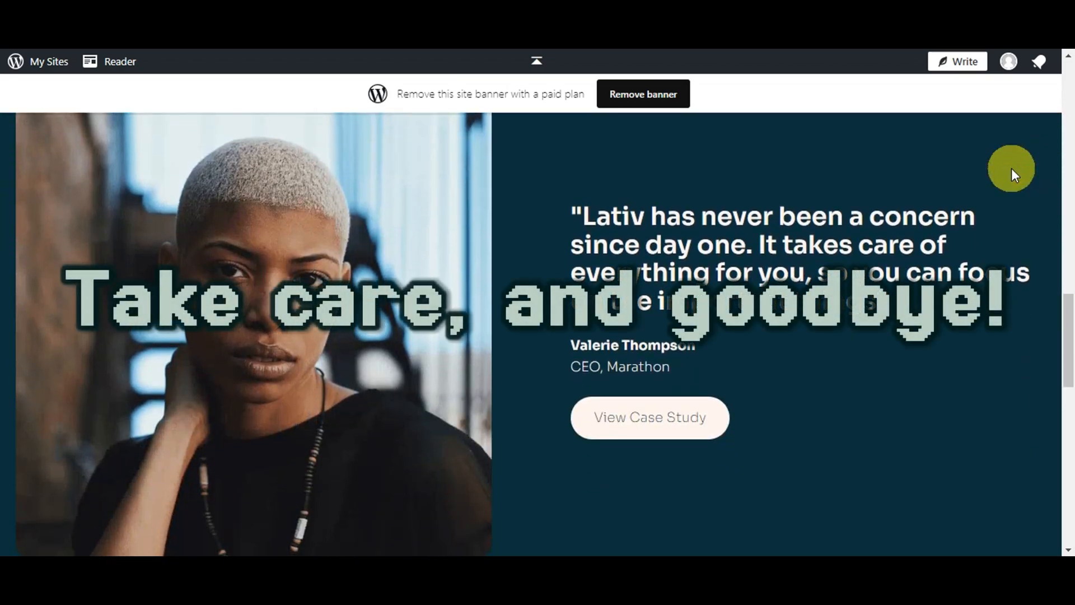